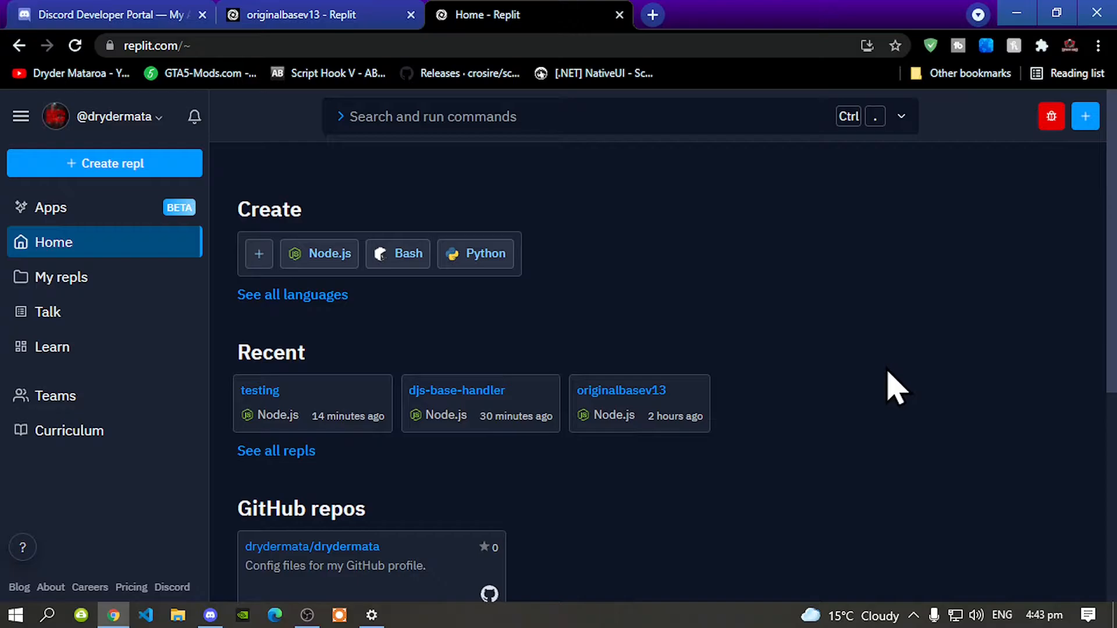
mouse_move(887, 389)
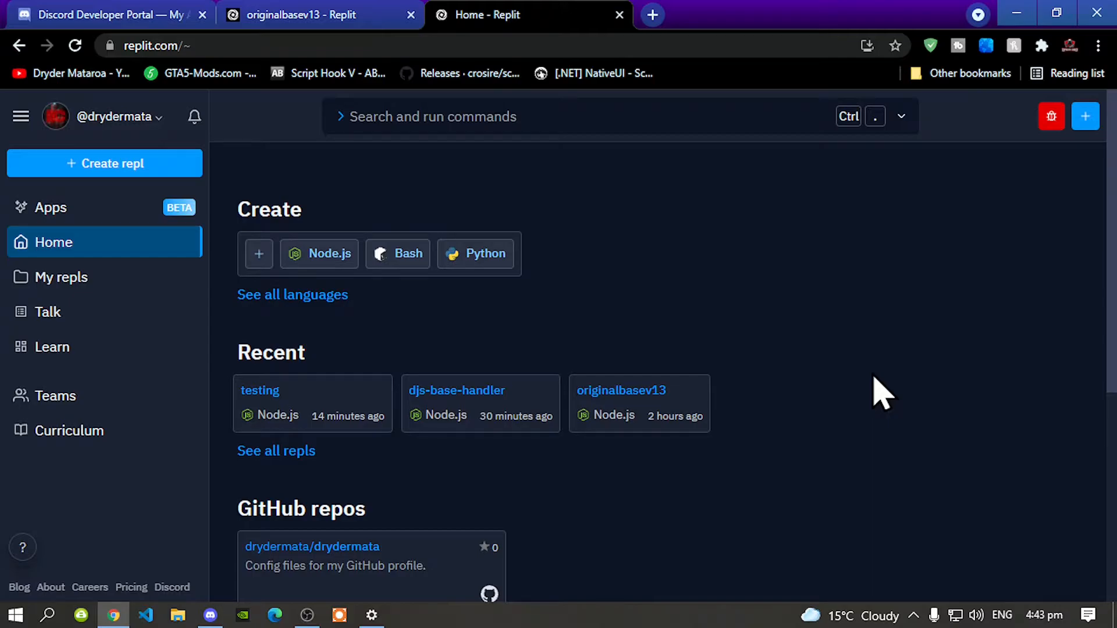
mouse_move(773, 310)
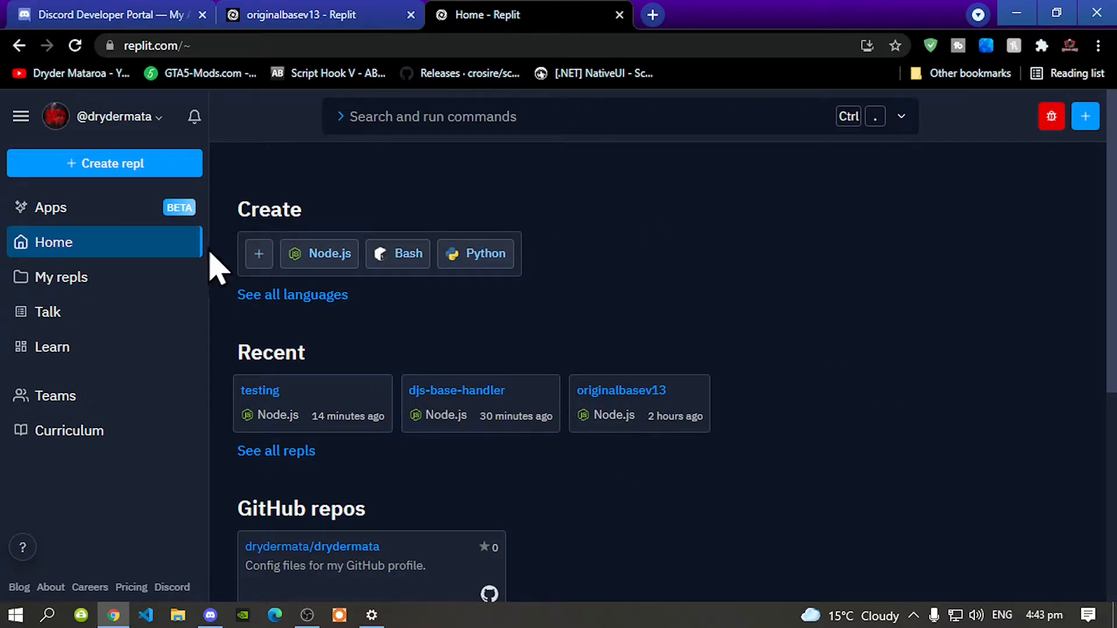
mouse_move(633, 171)
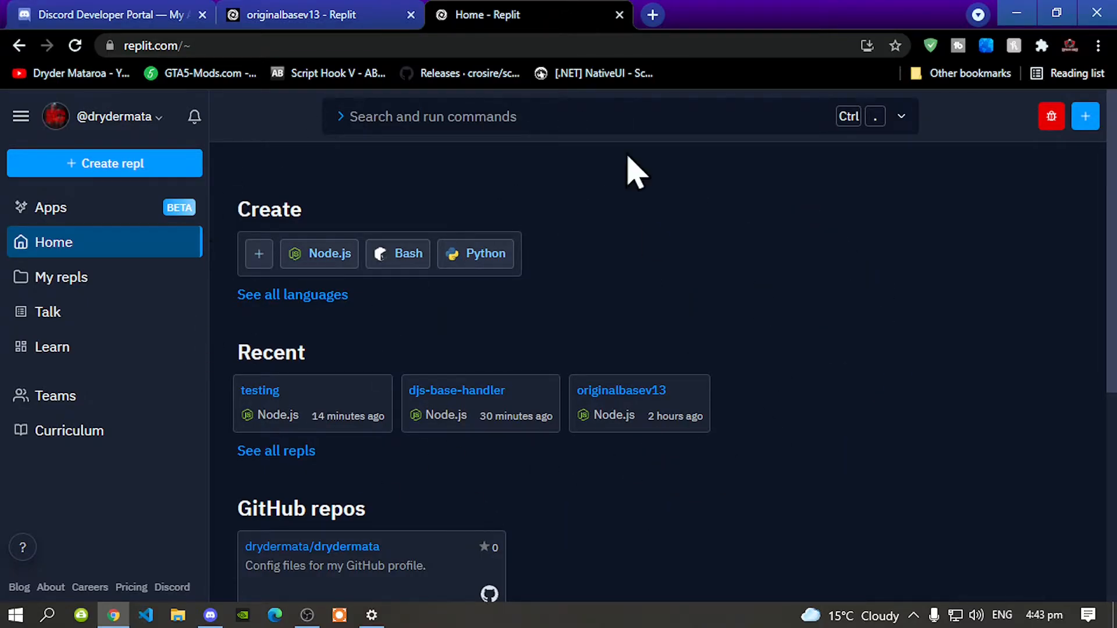
mouse_move(858, 482)
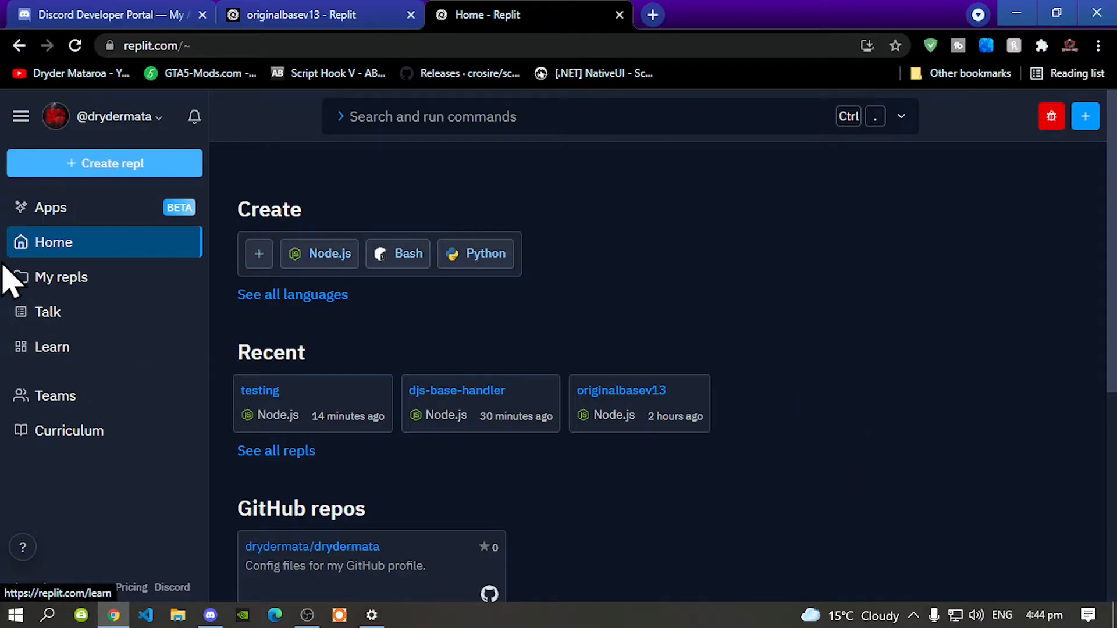
mouse_move(78, 249)
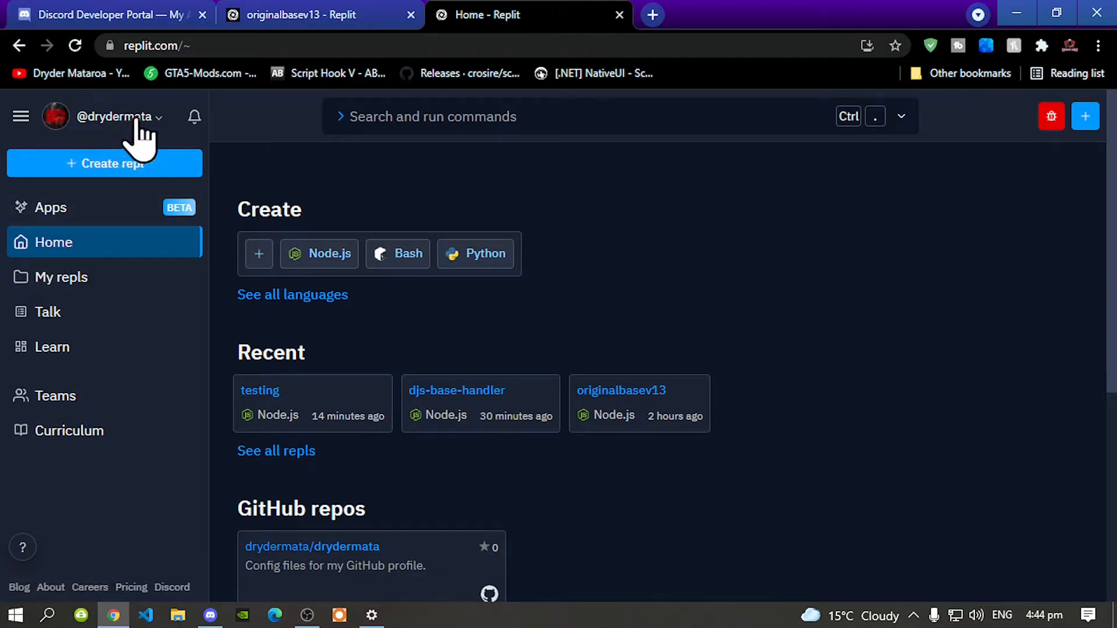
Step: Go to the Replit account settings page from the sidebar username menu
left_click(114, 116)
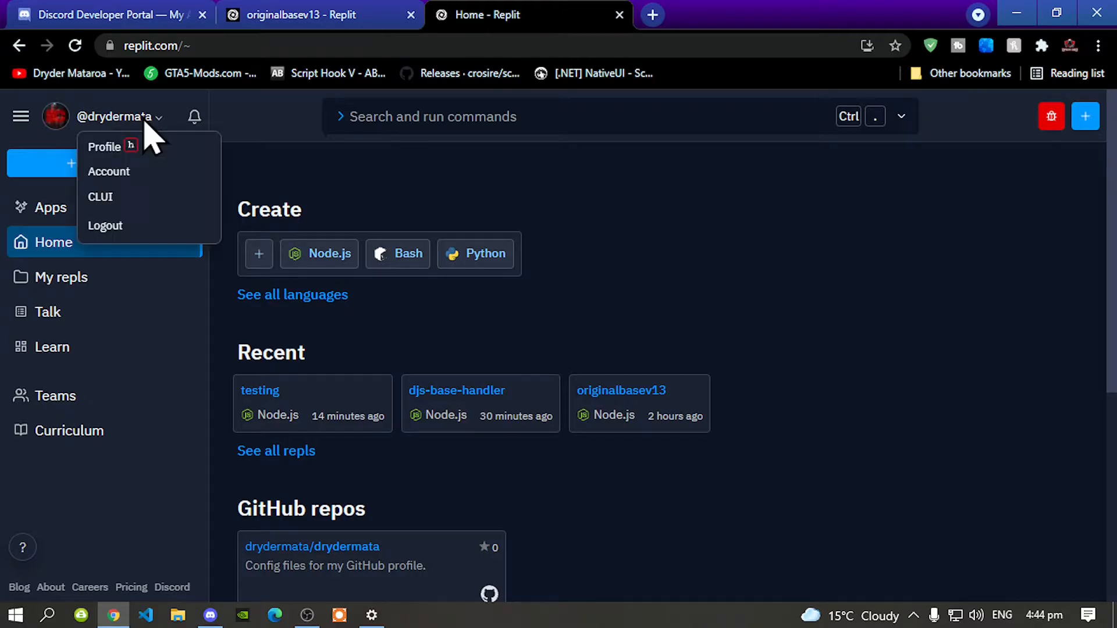
mouse_move(108, 171)
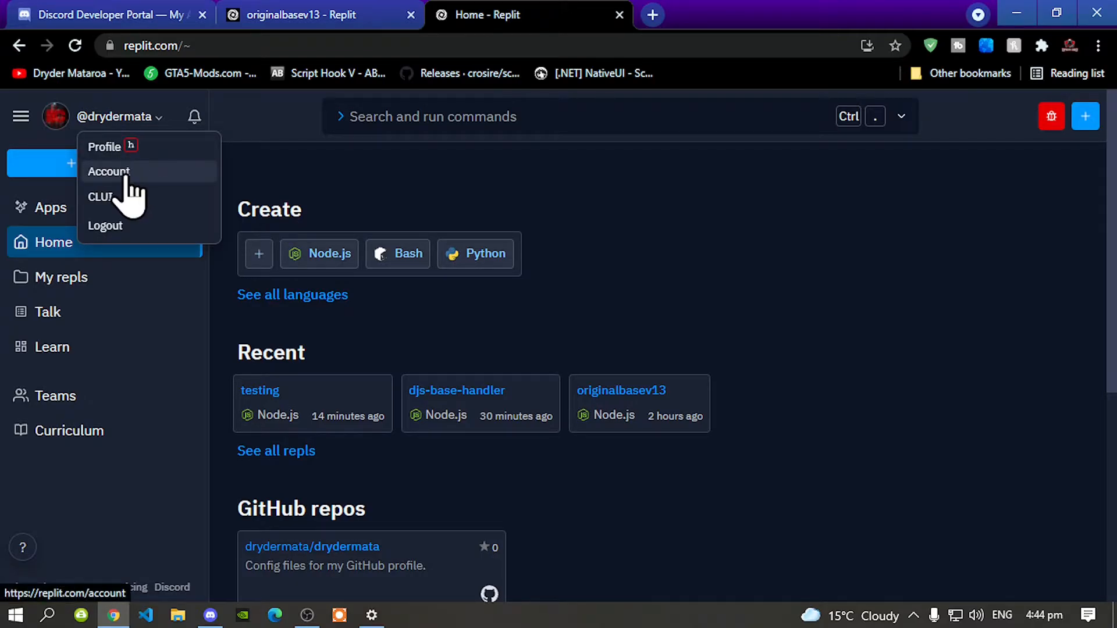
left_click(108, 172)
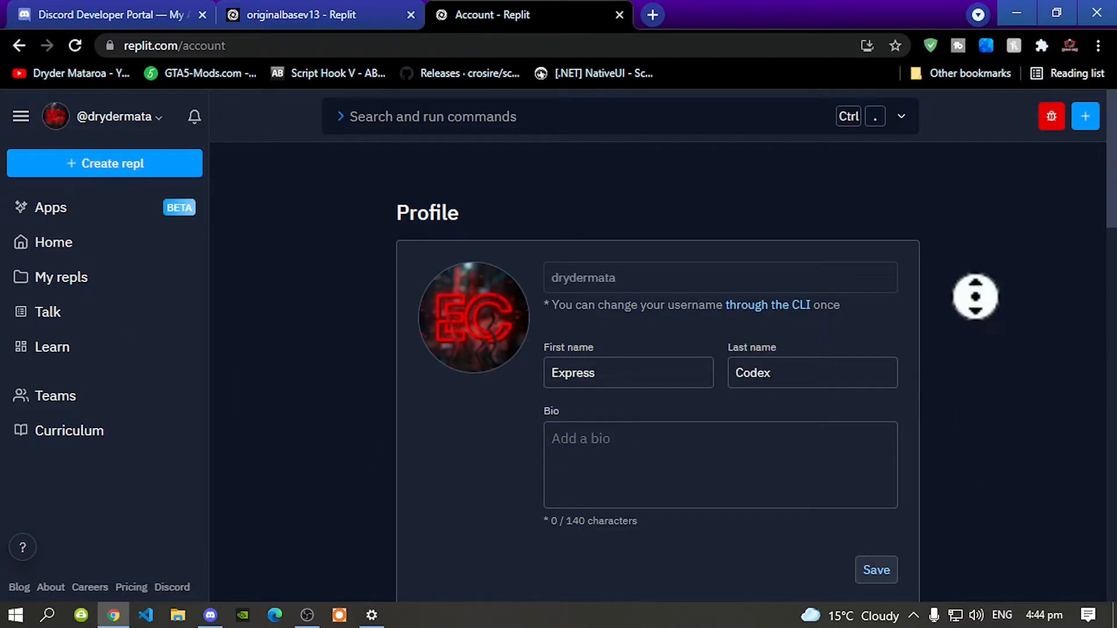
scroll("down", 3)
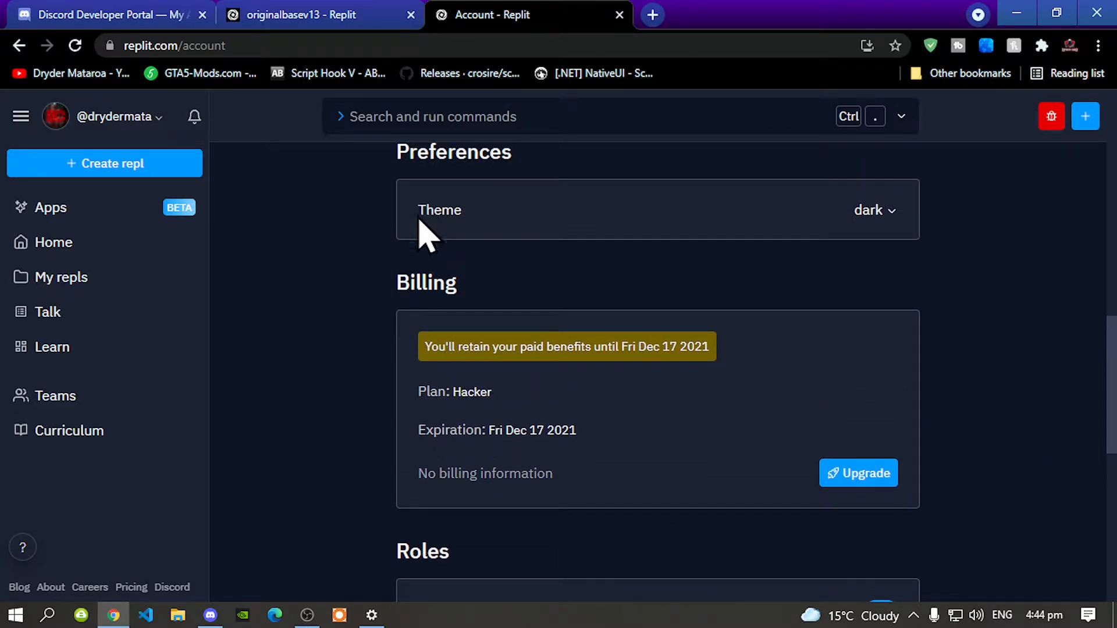
mouse_move(584, 239)
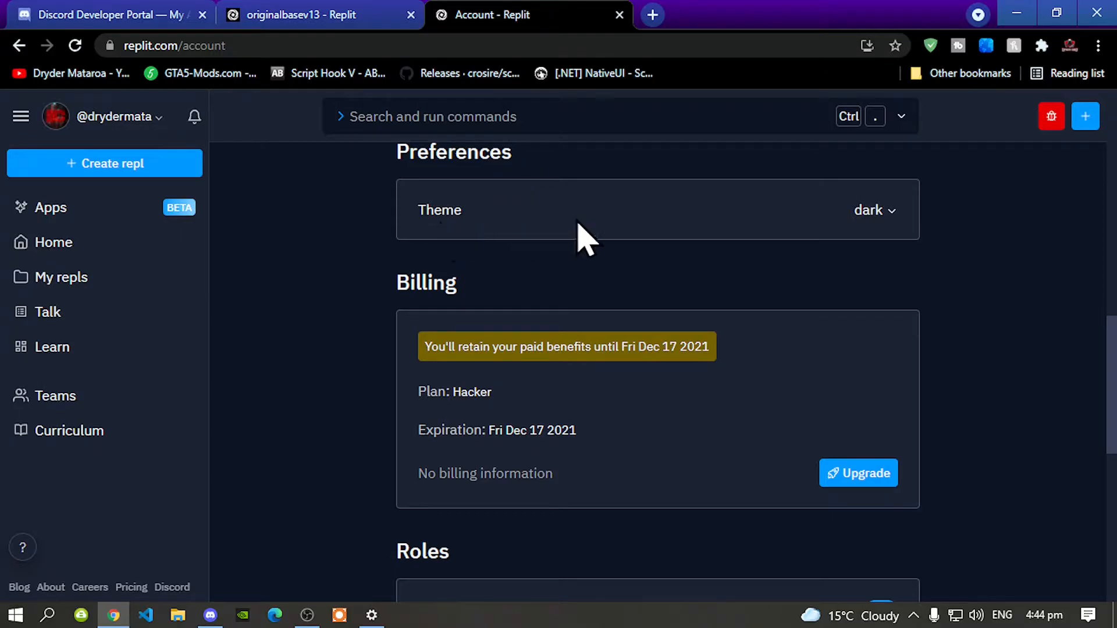
mouse_move(899, 228)
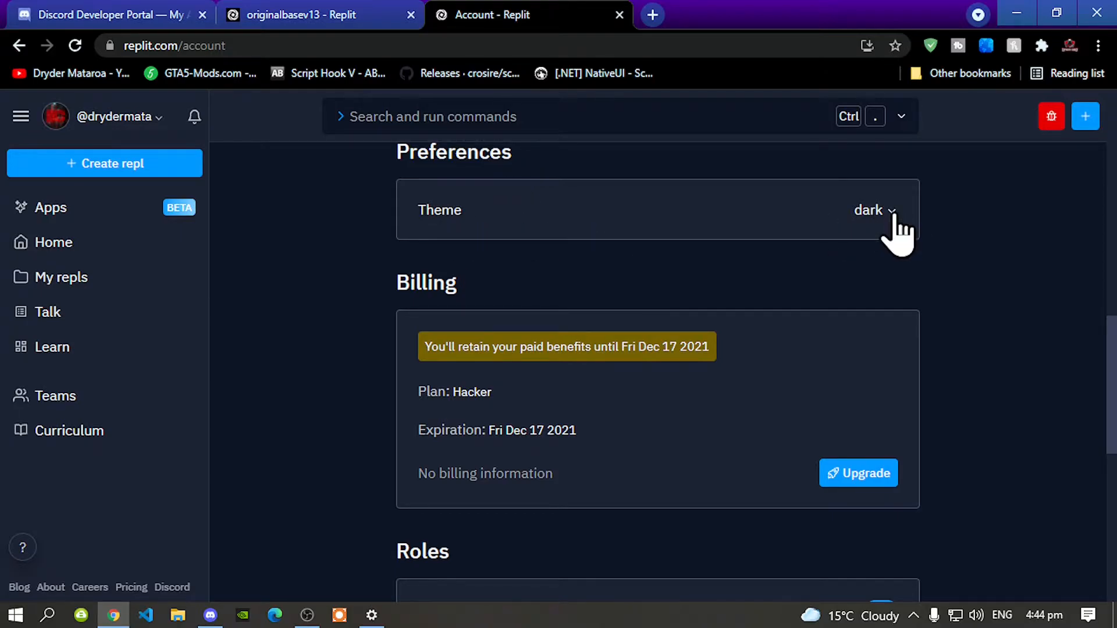
left_click(874, 210)
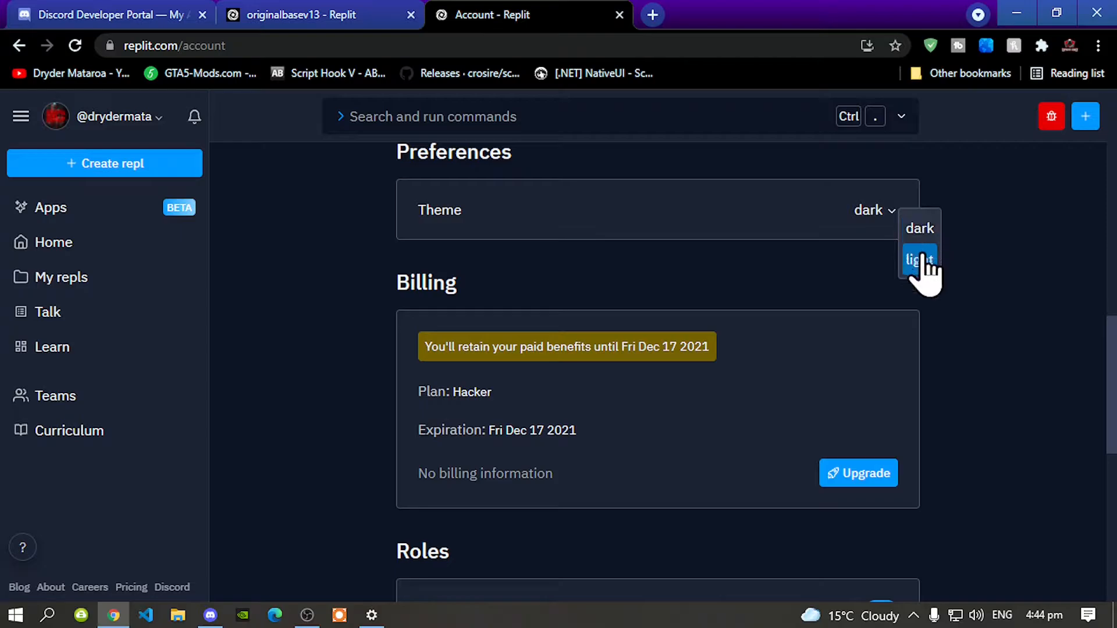
left_click(920, 258)
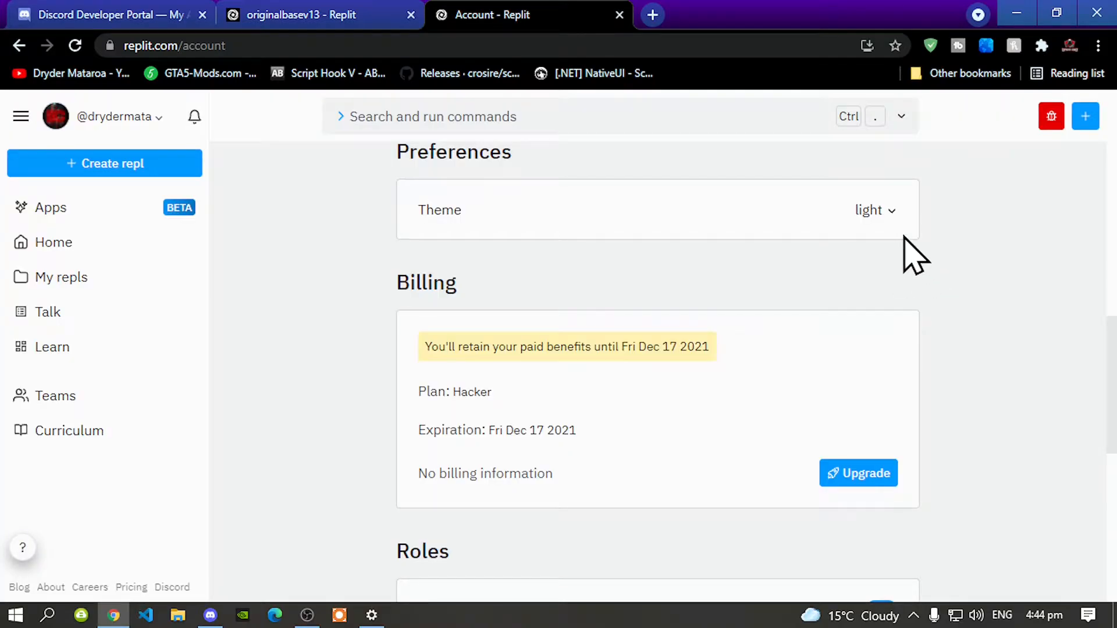
left_click(875, 209)
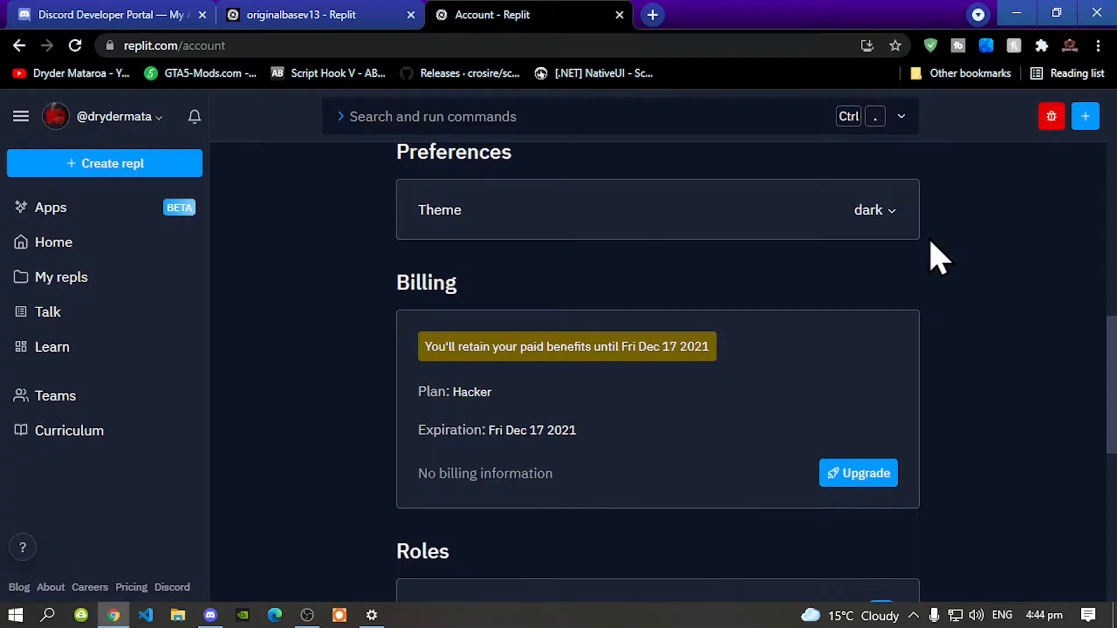
left_click(874, 210)
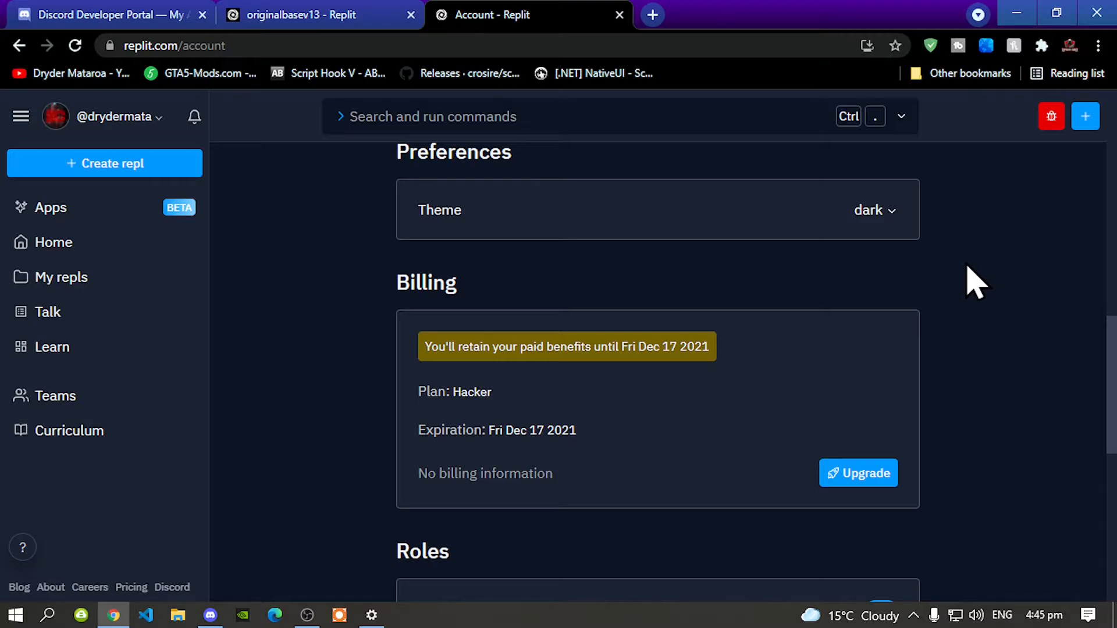
mouse_move(447, 424)
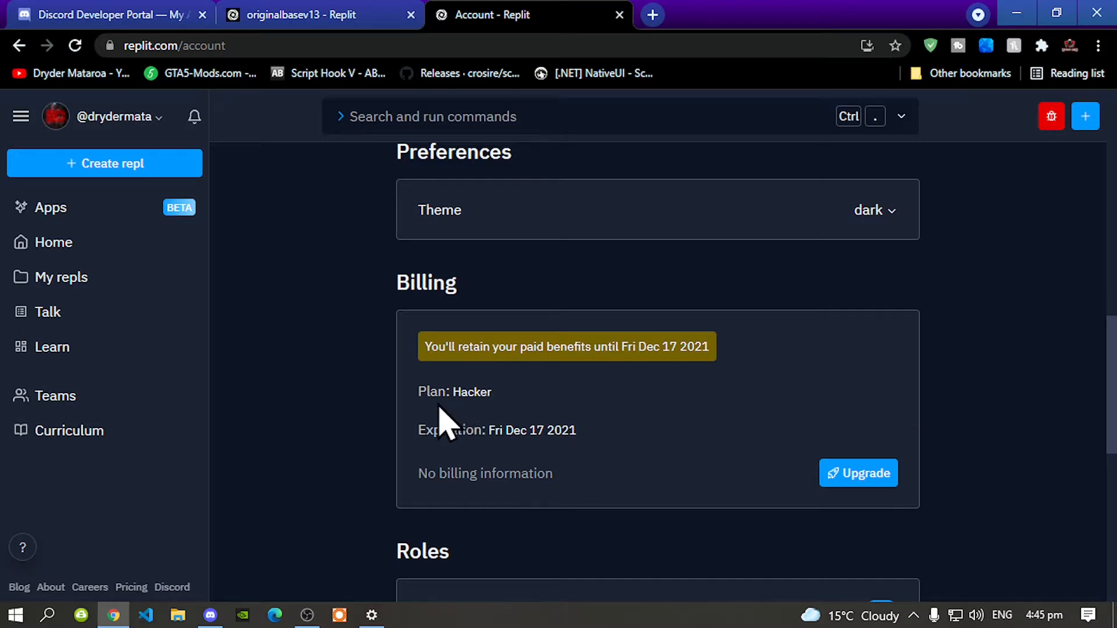
mouse_move(385, 434)
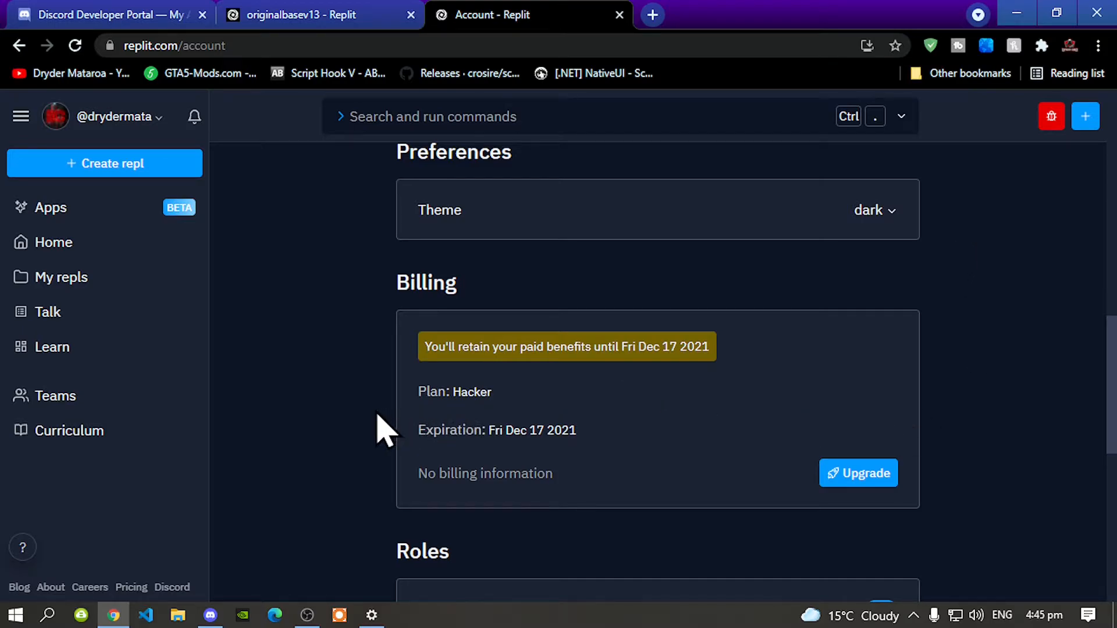
Step: Clear the token value in originalbasev13's config.json, leaving an empty string, and widen the Console
left_click(306, 14)
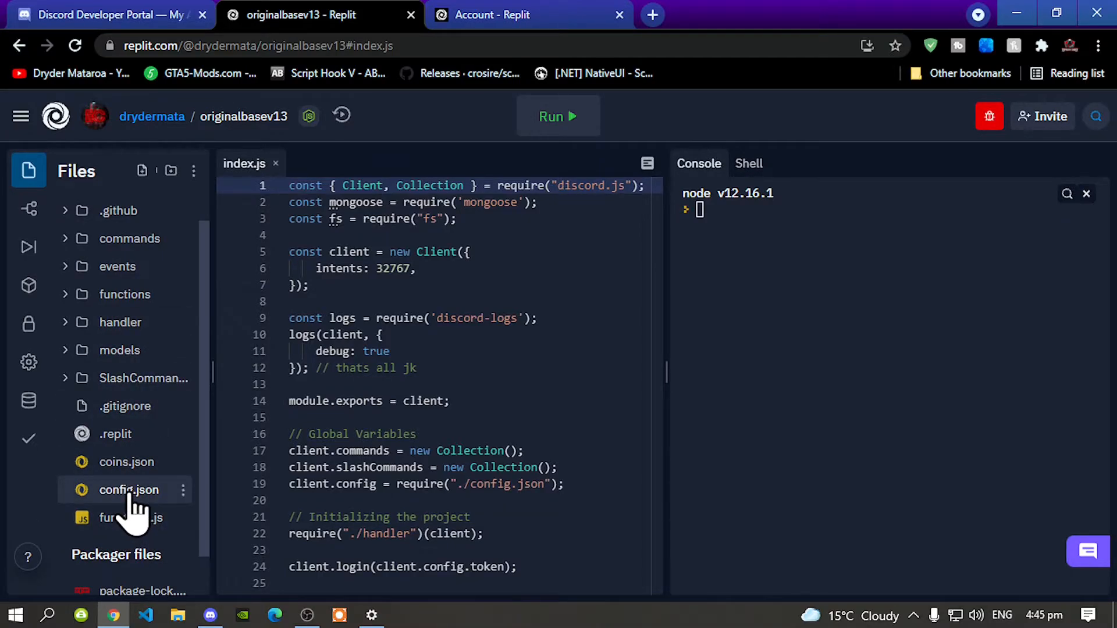
left_click(130, 490)
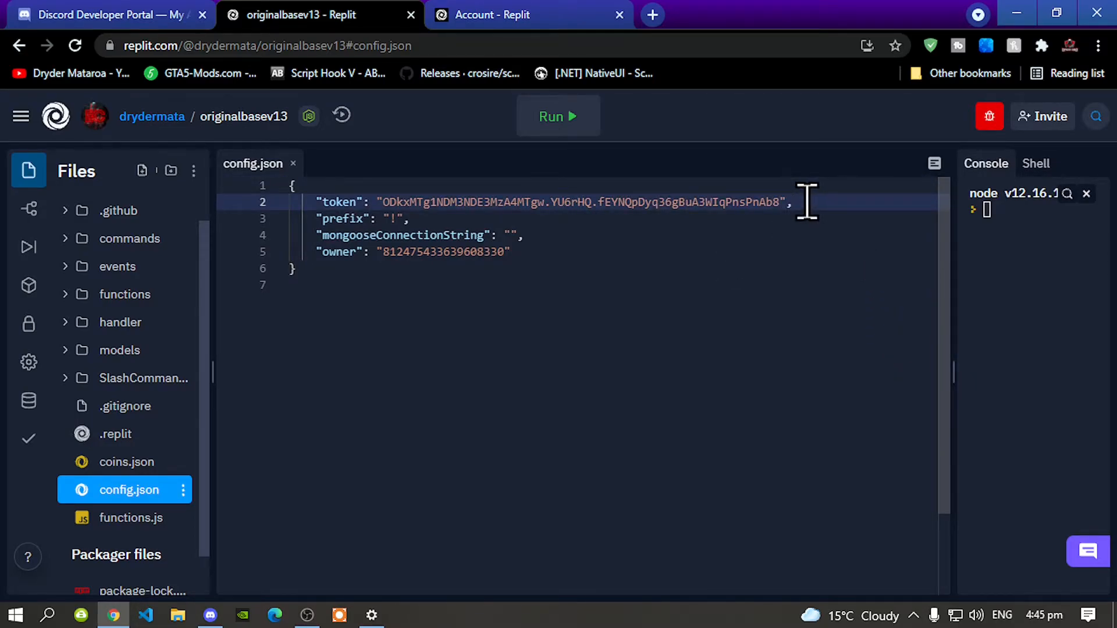
left_click(782, 201)
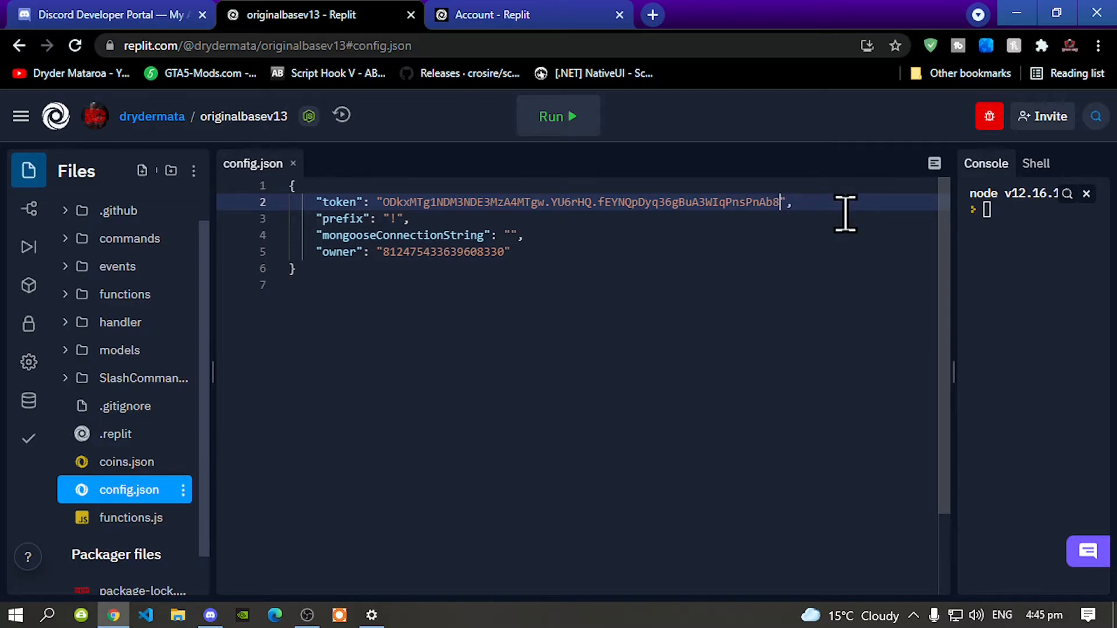
key("Backspace")
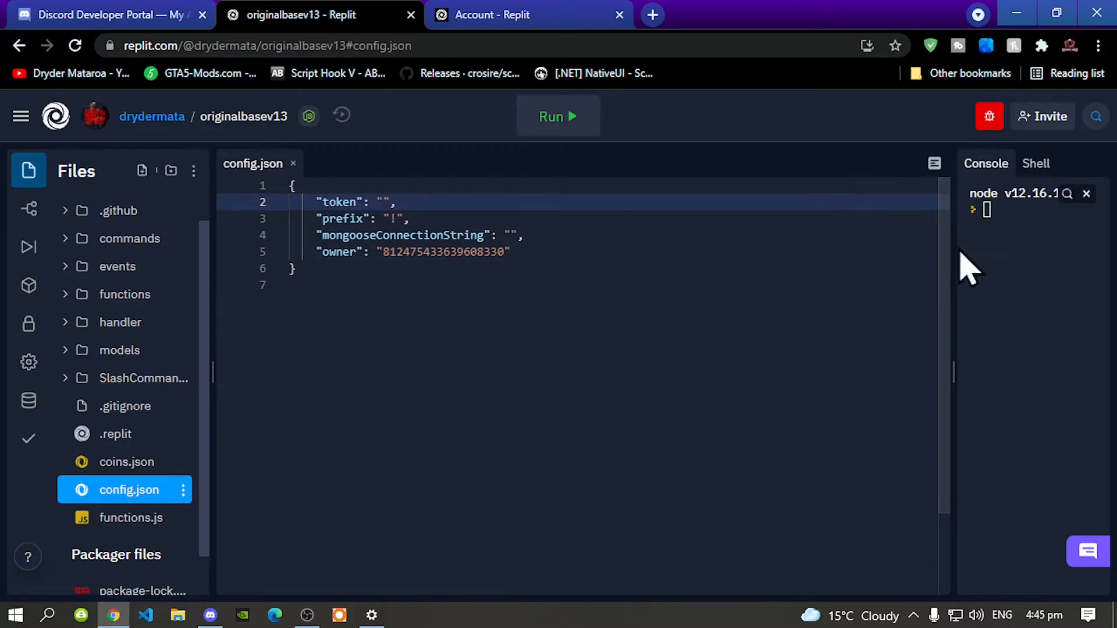
left_click_drag(954, 256, 755, 256)
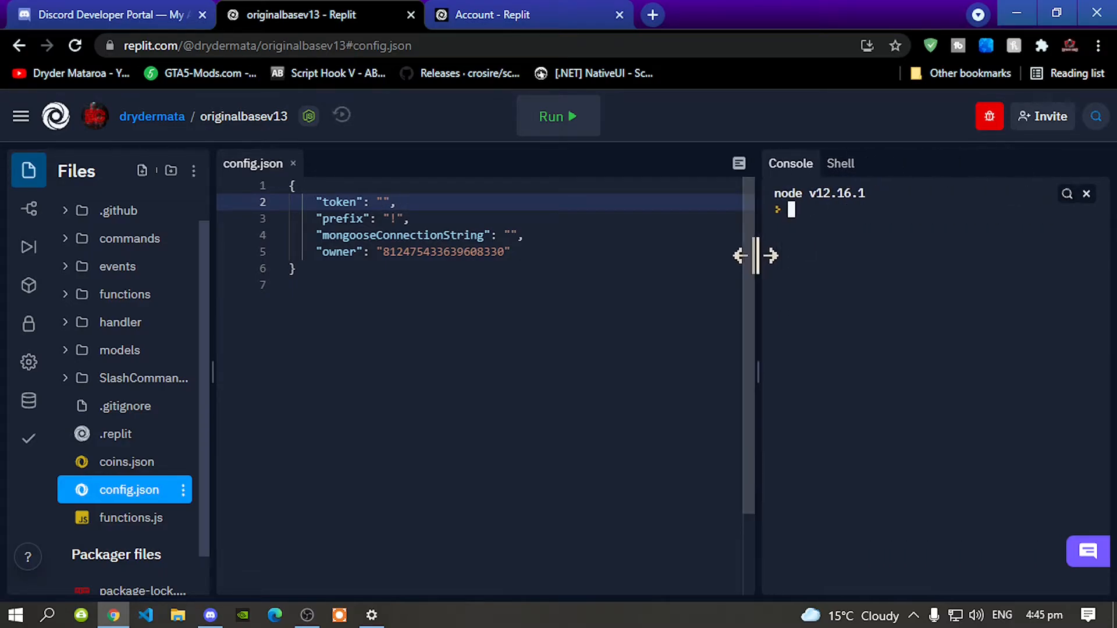
Step: Copy the Test Bot Server bot token from the Discord Developer Portal Bot page
left_click(107, 14)
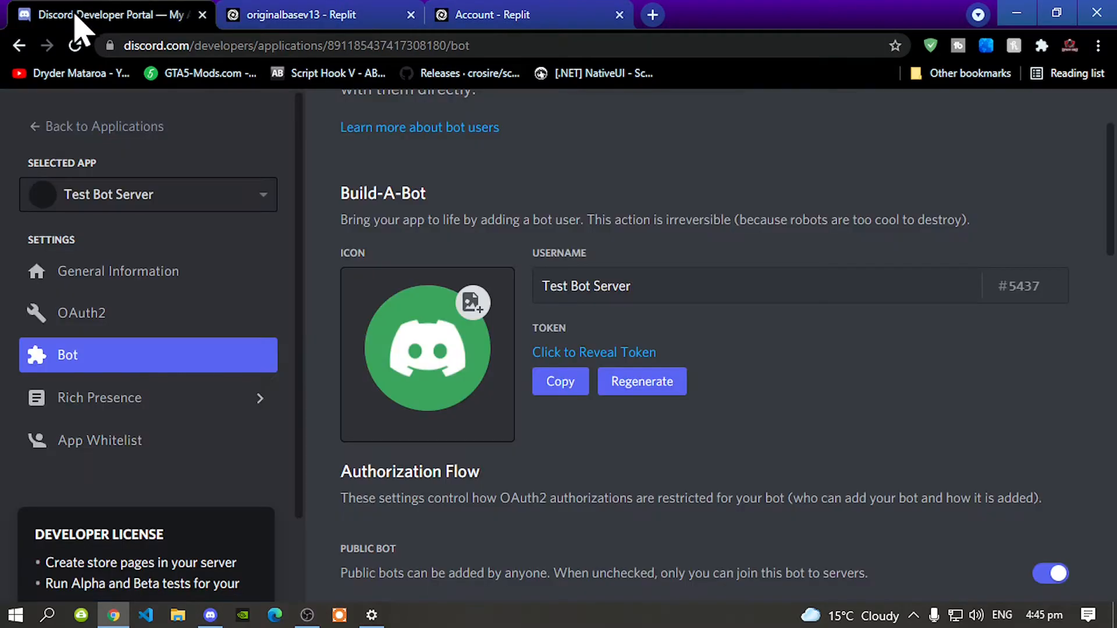
double_click(609, 286)
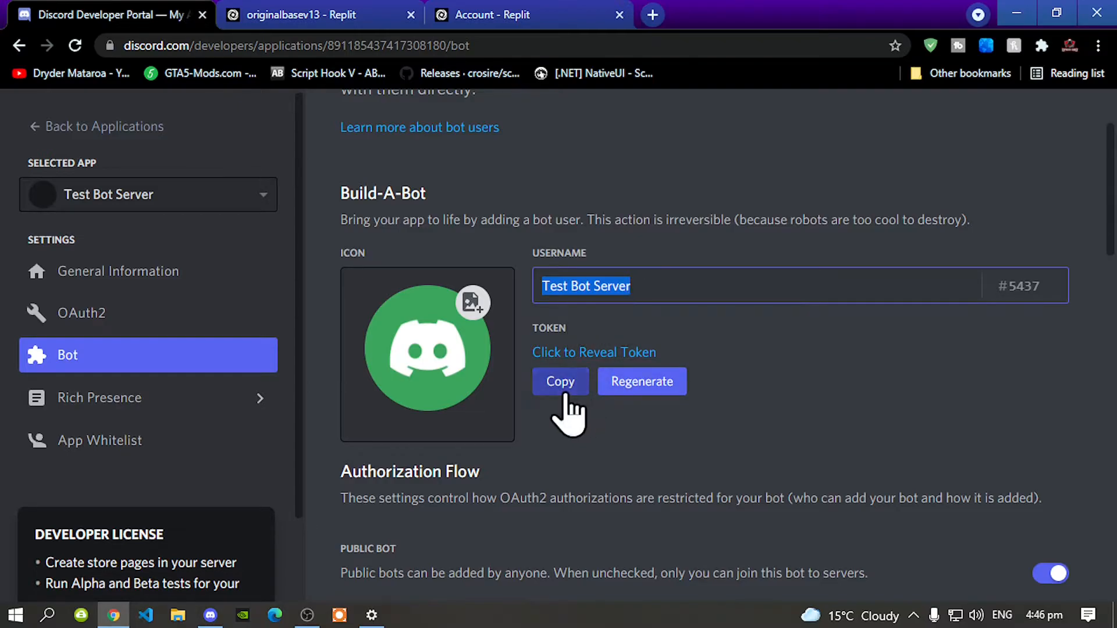
left_click(560, 382)
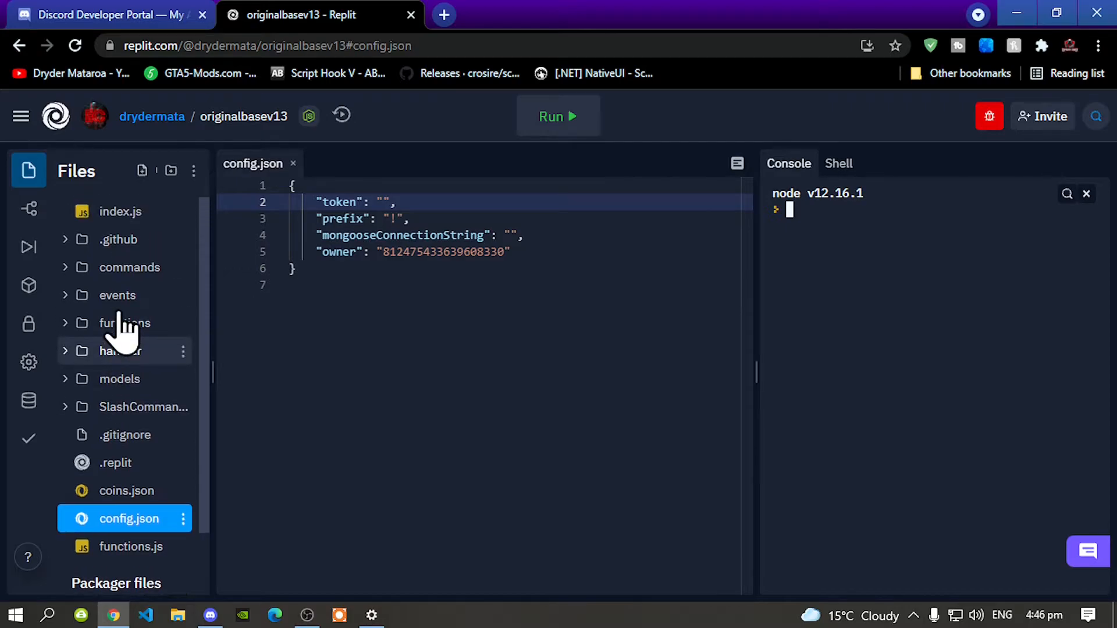
mouse_move(120, 211)
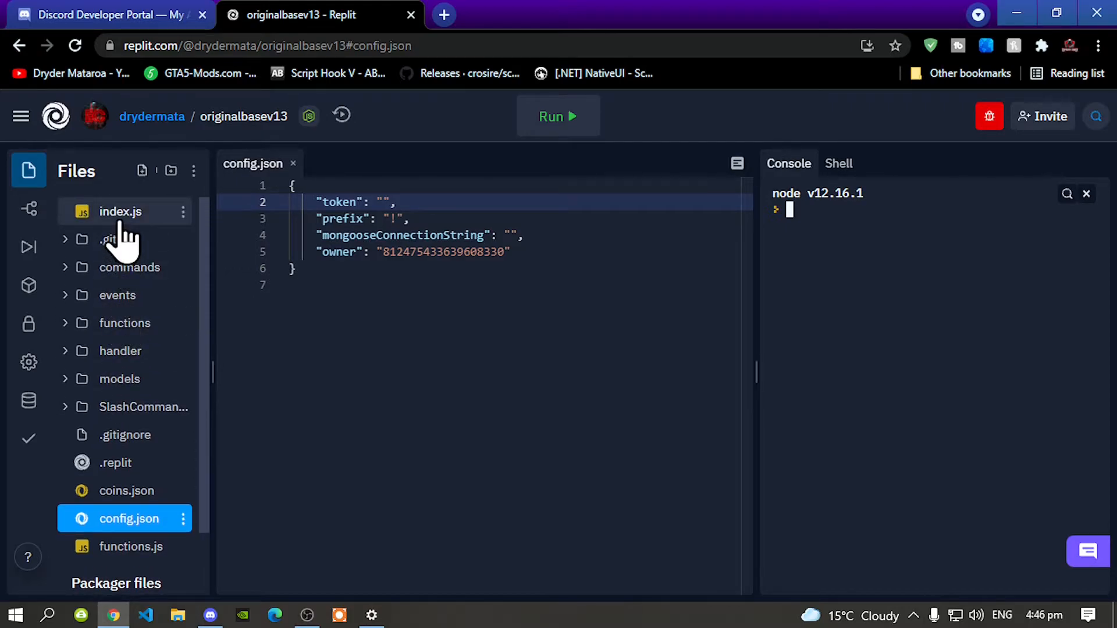
Step: Insert a blank line in index.js right after the discord.js require line
left_click(118, 212)
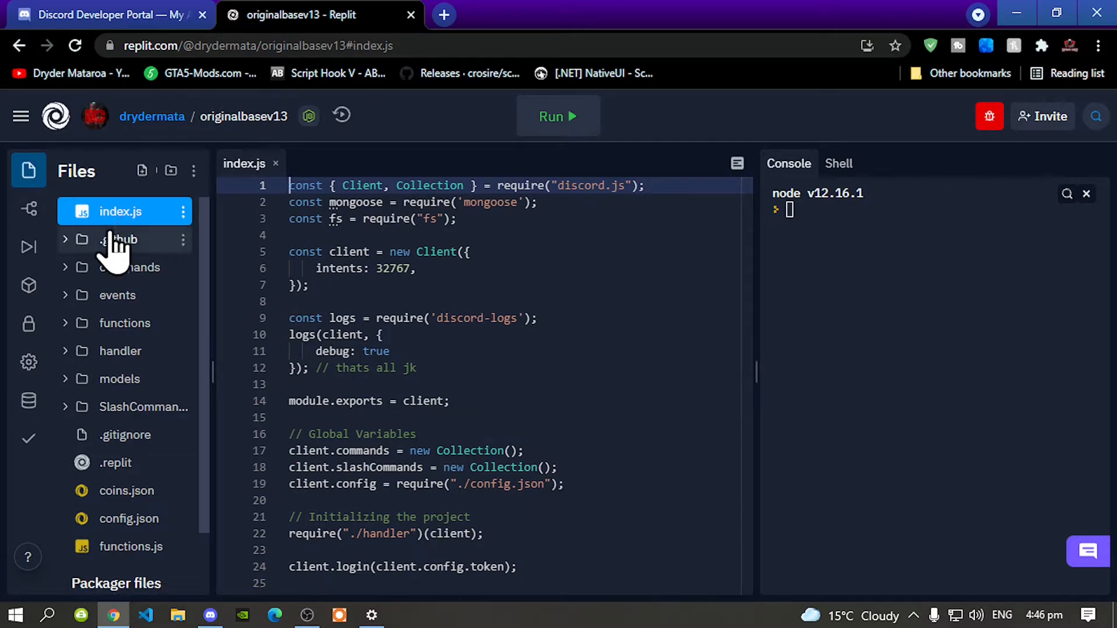
mouse_move(659, 185)
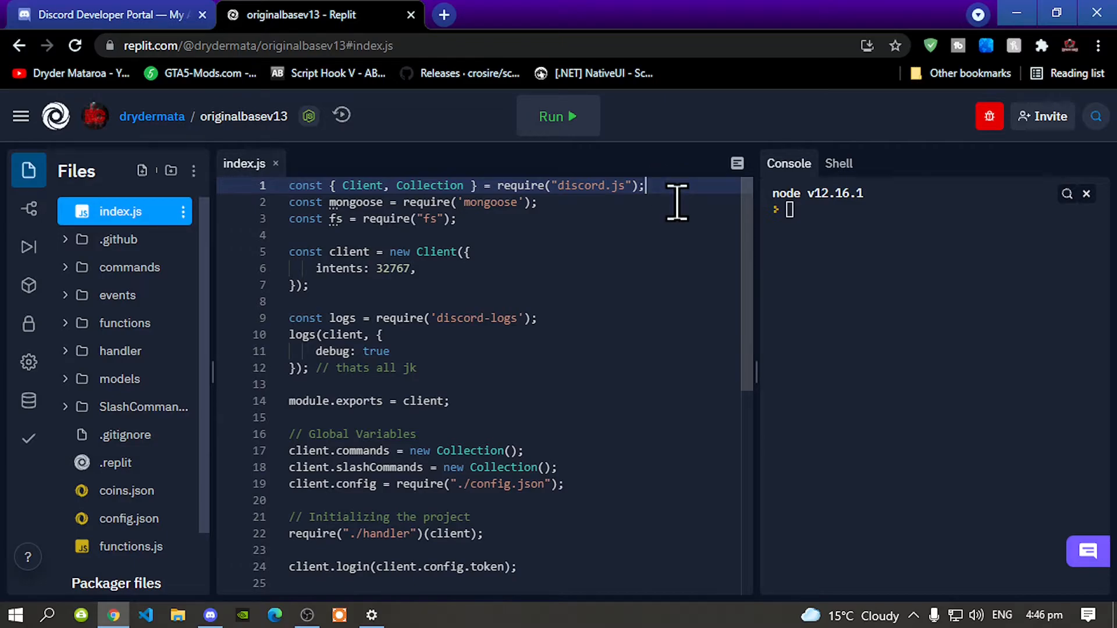
key("Enter")
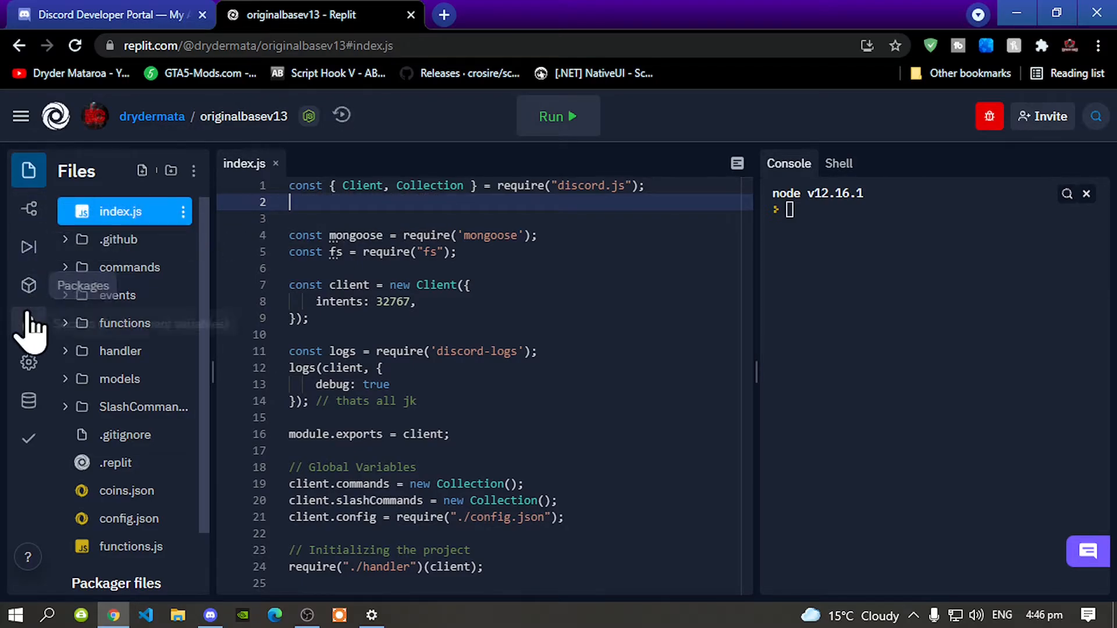
mouse_move(28, 322)
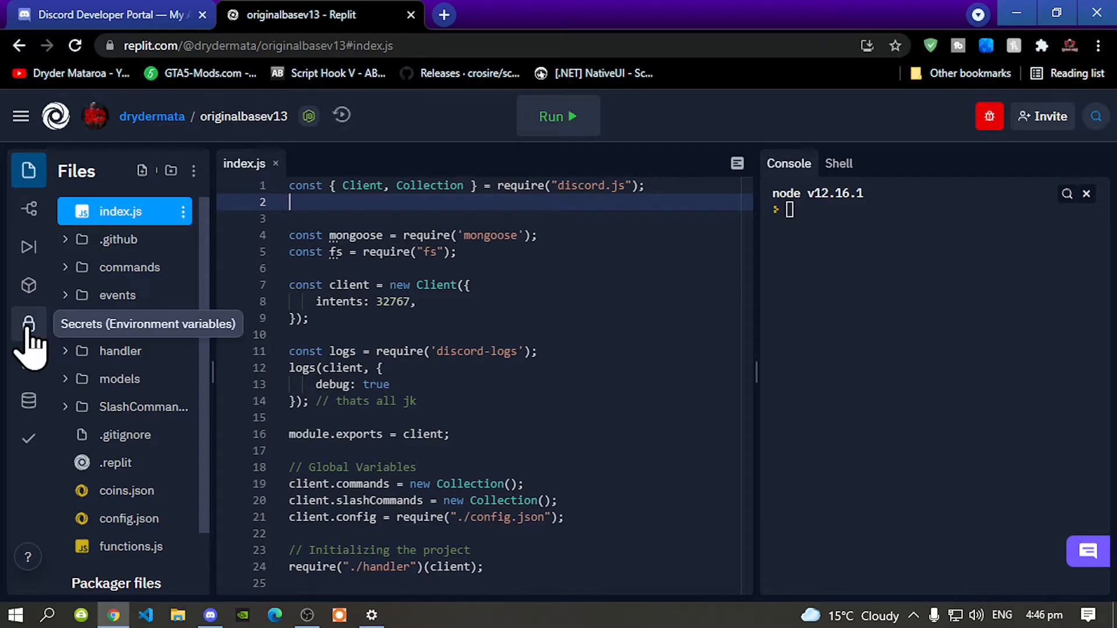
Step: Add a Replit secret with key 'token' holding the copied Discord bot token
left_click(28, 324)
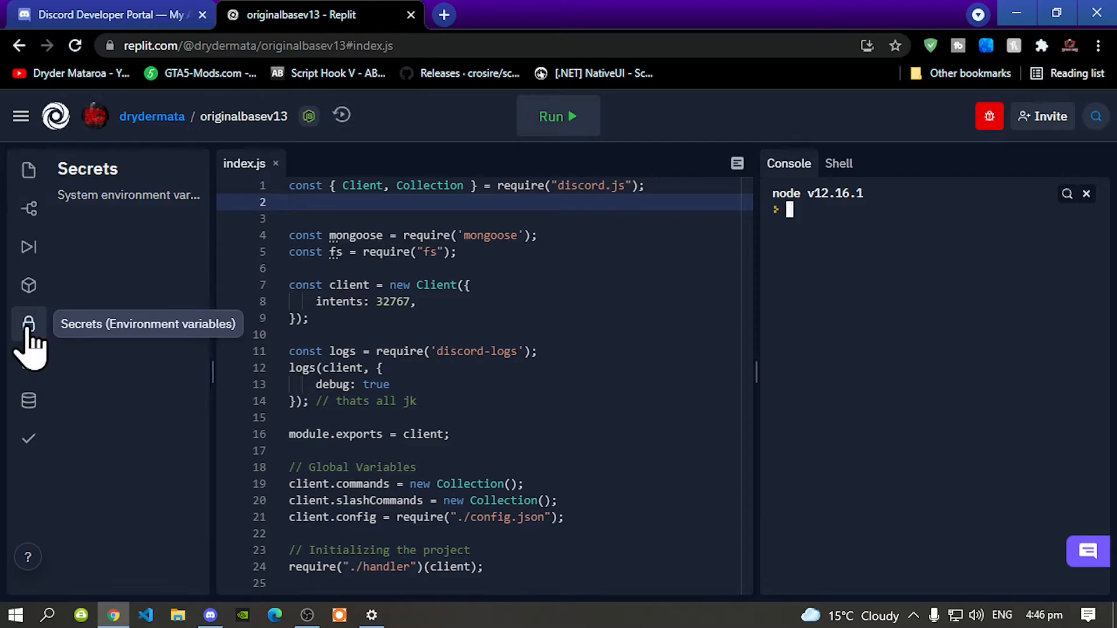
left_click(28, 324)
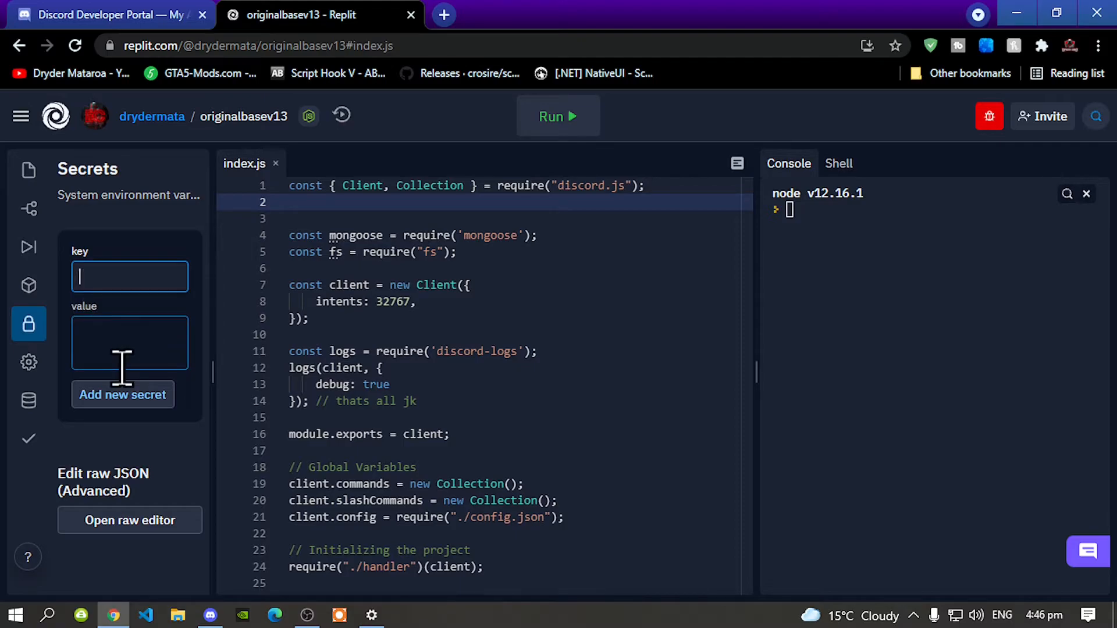
type("token")
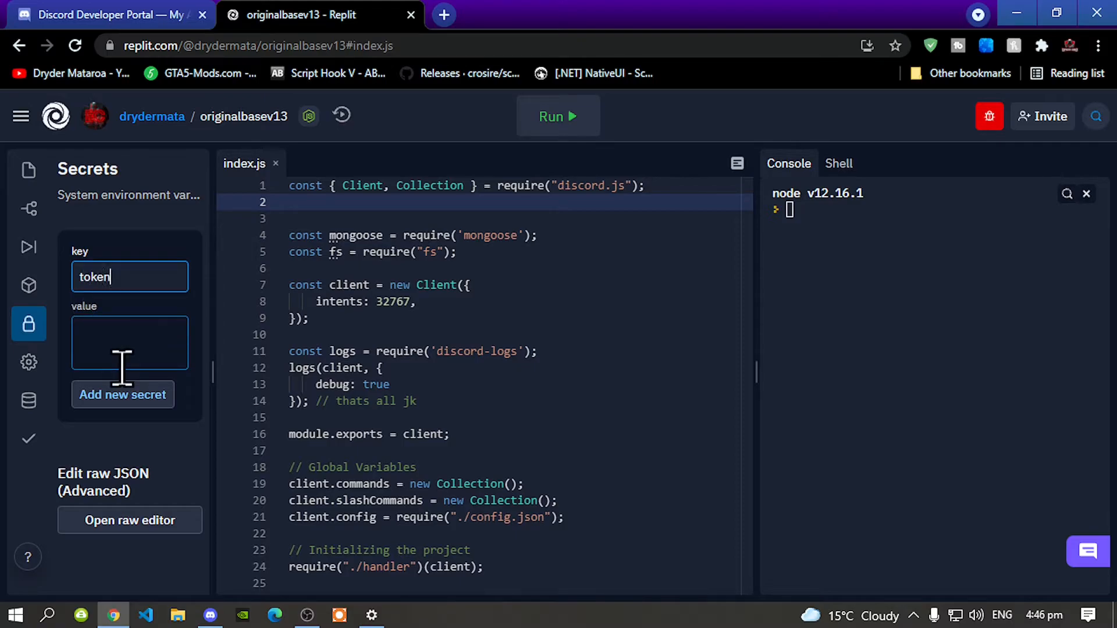
left_click(129, 342)
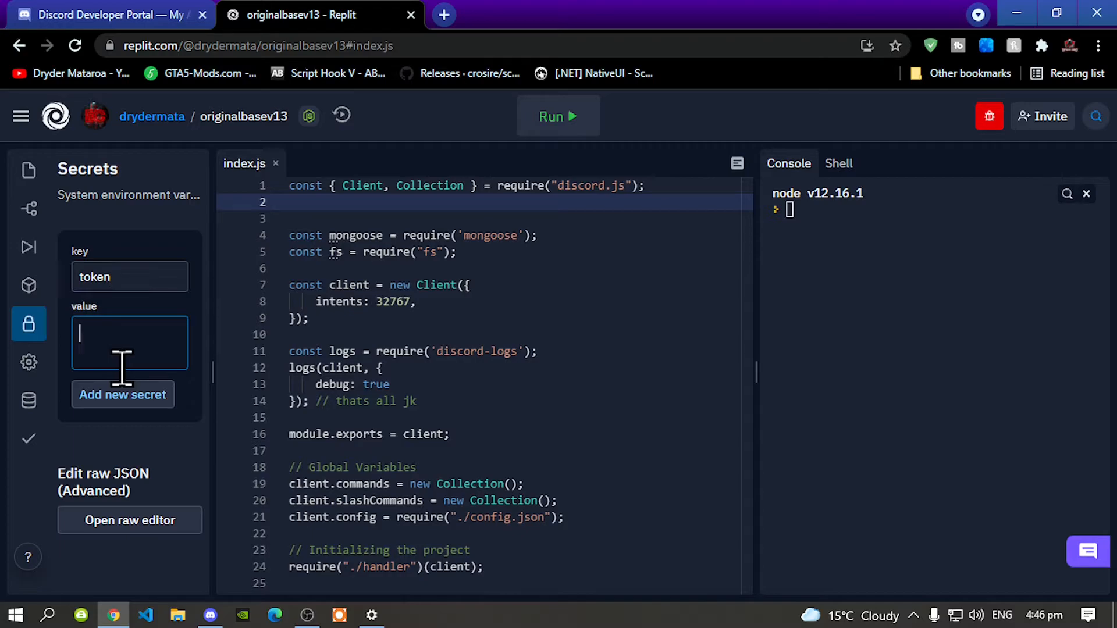
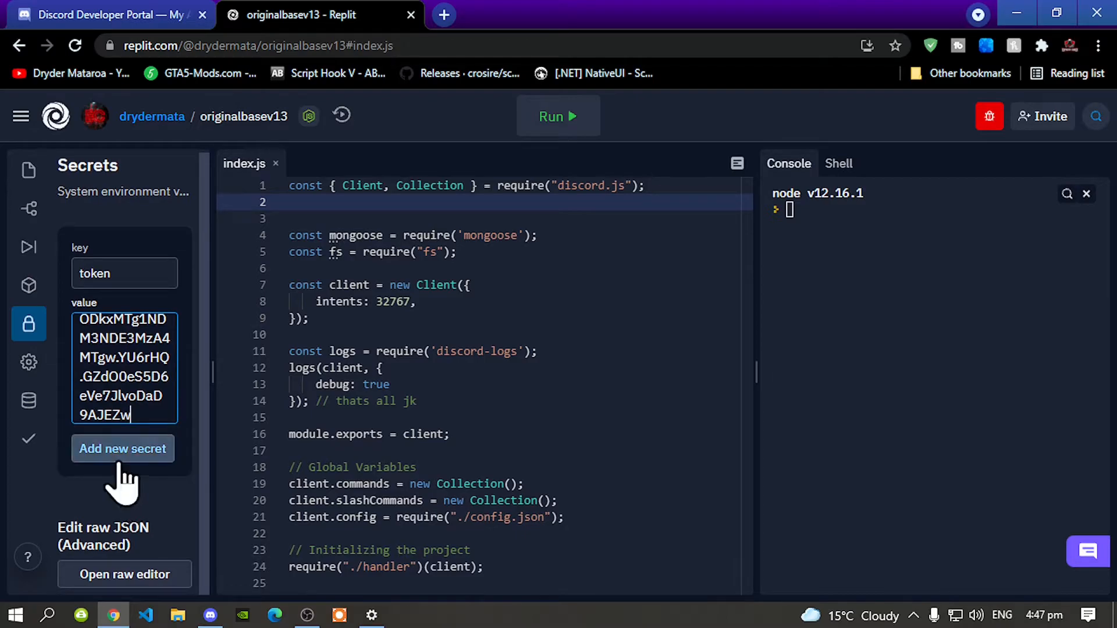
left_click(122, 449)
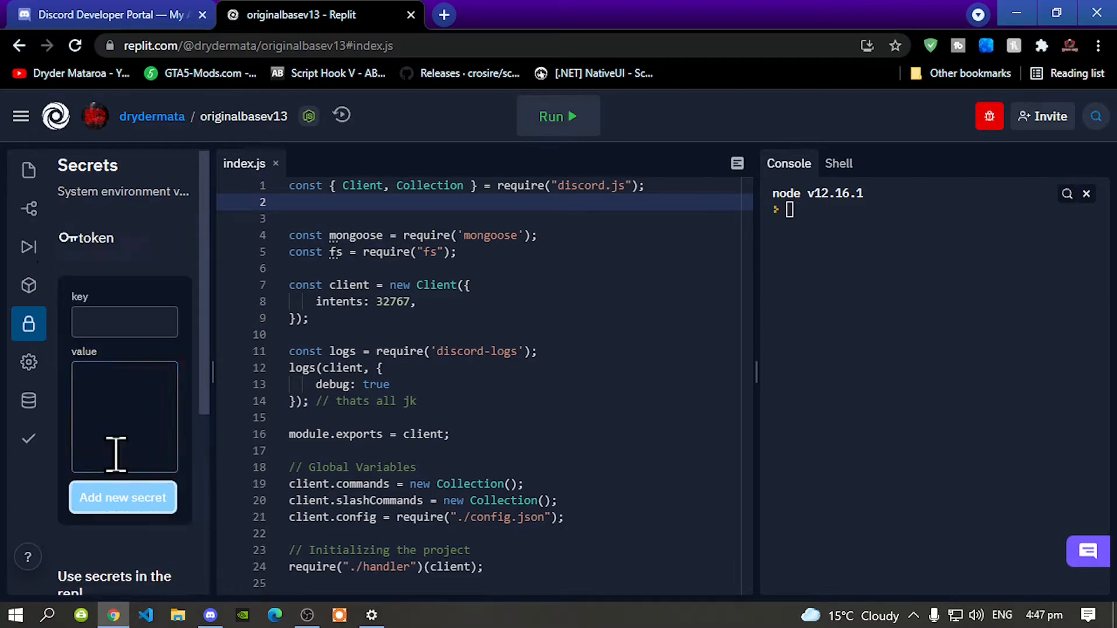
mouse_move(121, 237)
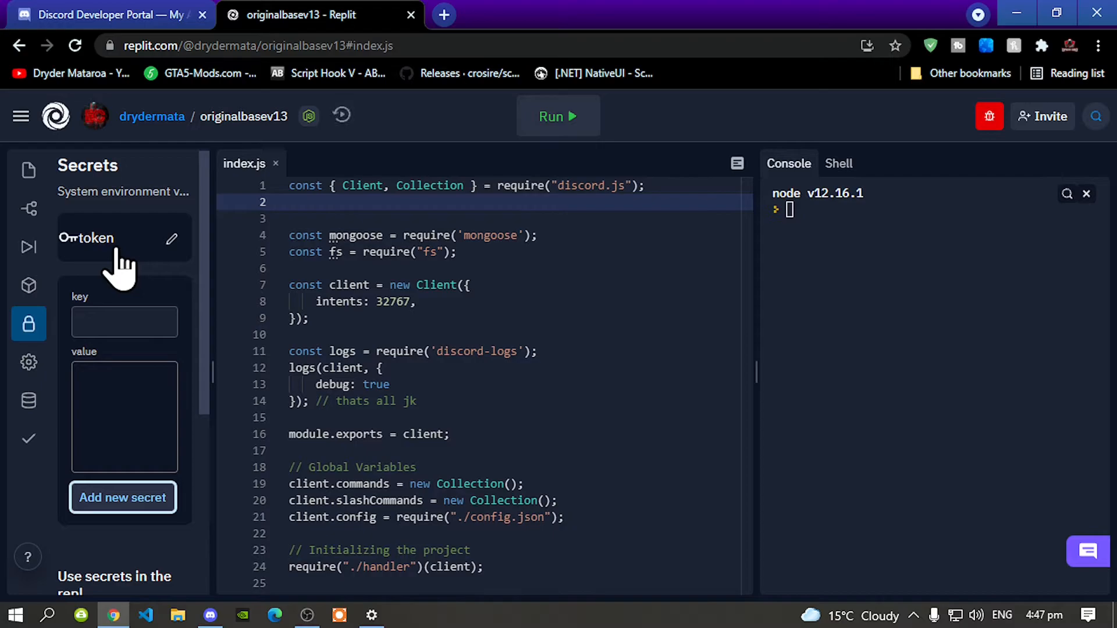
scroll("down", 3)
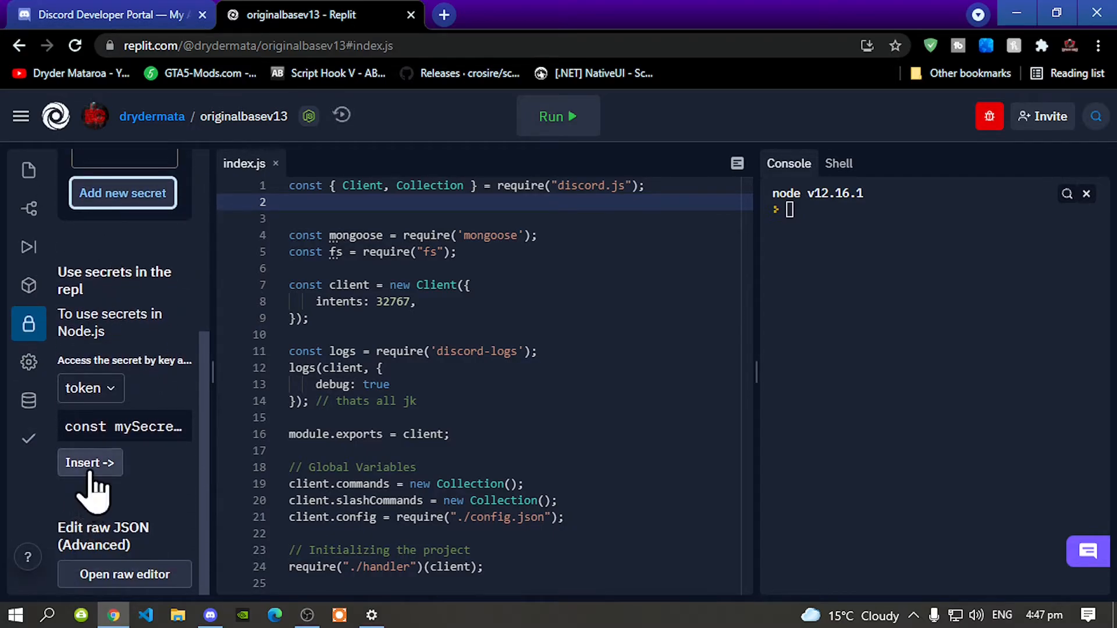
Step: Insert the generated line reading the token secret from process.env into mySecret in index.js
left_click(89, 462)
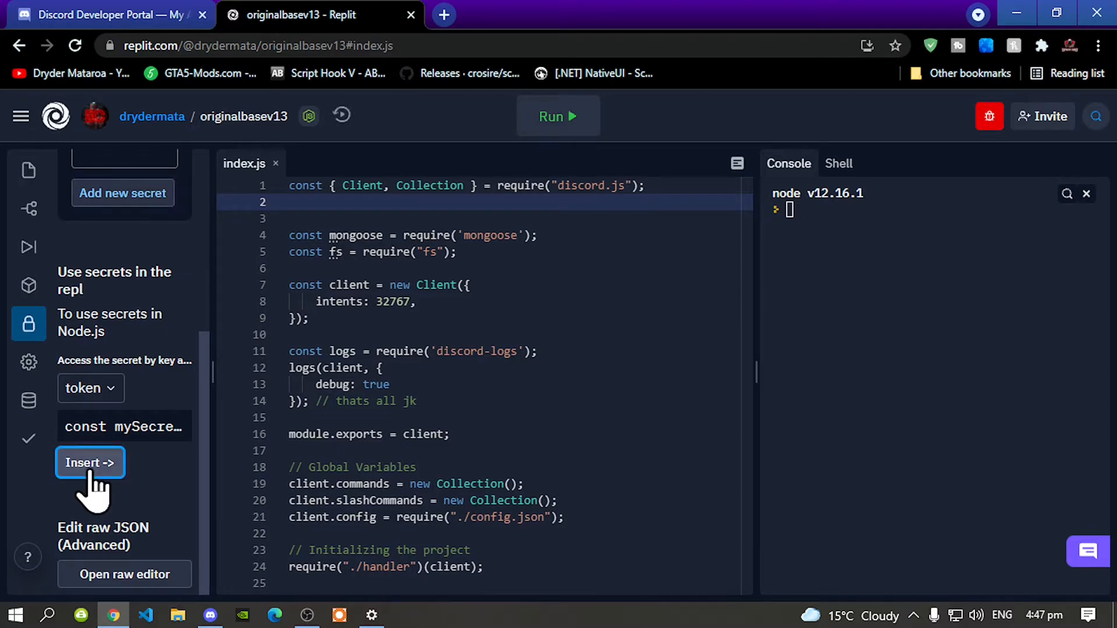
left_click(90, 462)
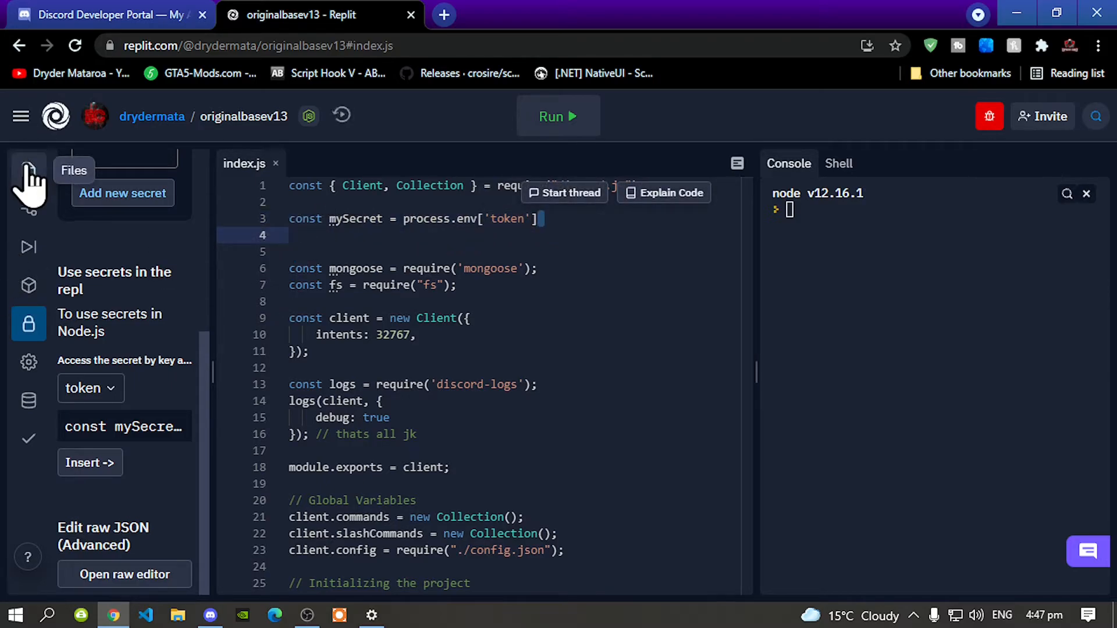
Step: Return to the Files panel so index.js can be tidied around the mySecret line
left_click(28, 171)
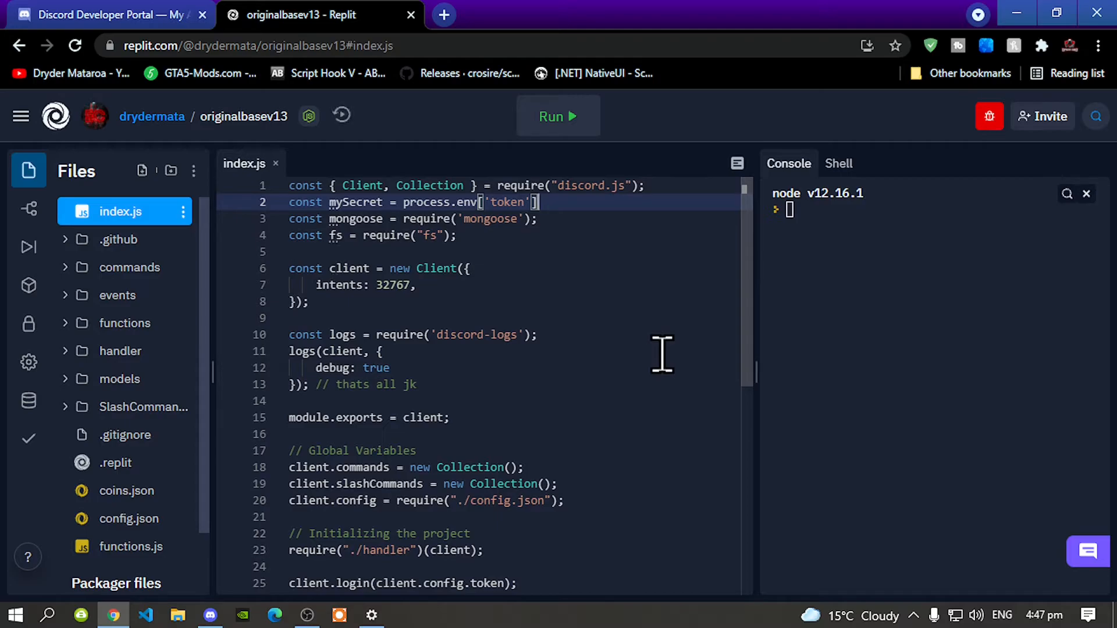
mouse_move(427, 210)
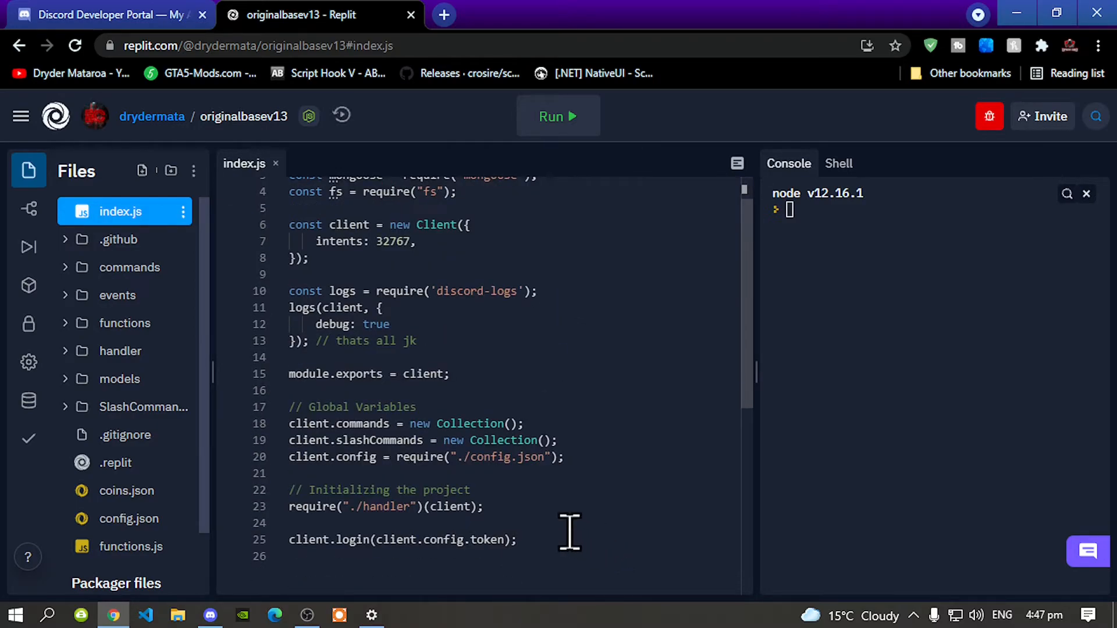
Step: Change the login call on line 25 to client.login(process.env.token); replacing the config token argument
left_click(515, 539)
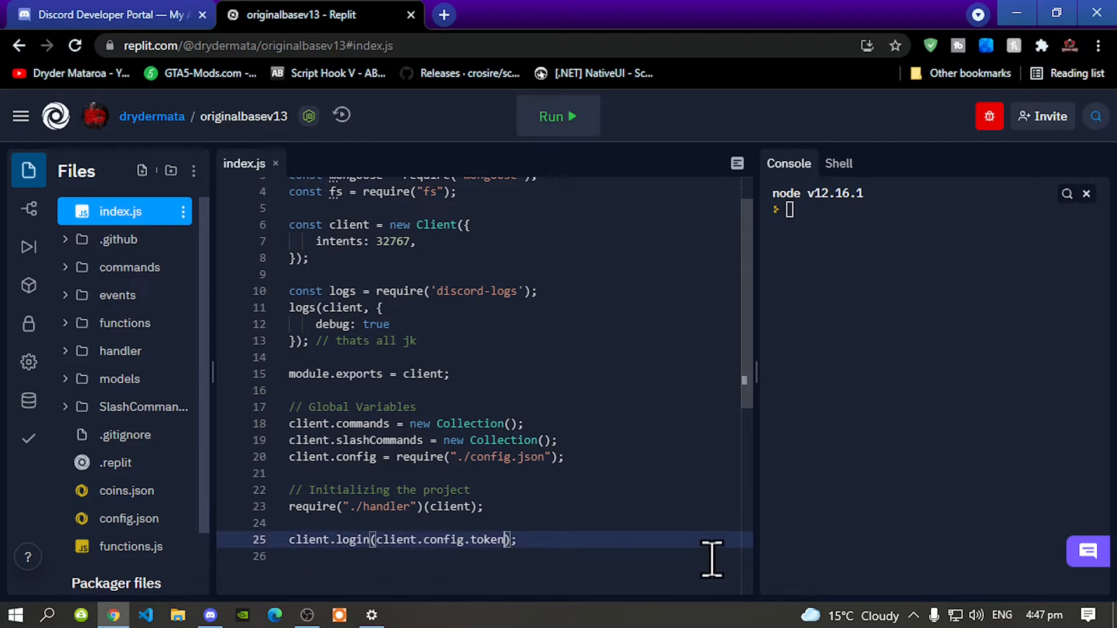
key("Backspace")
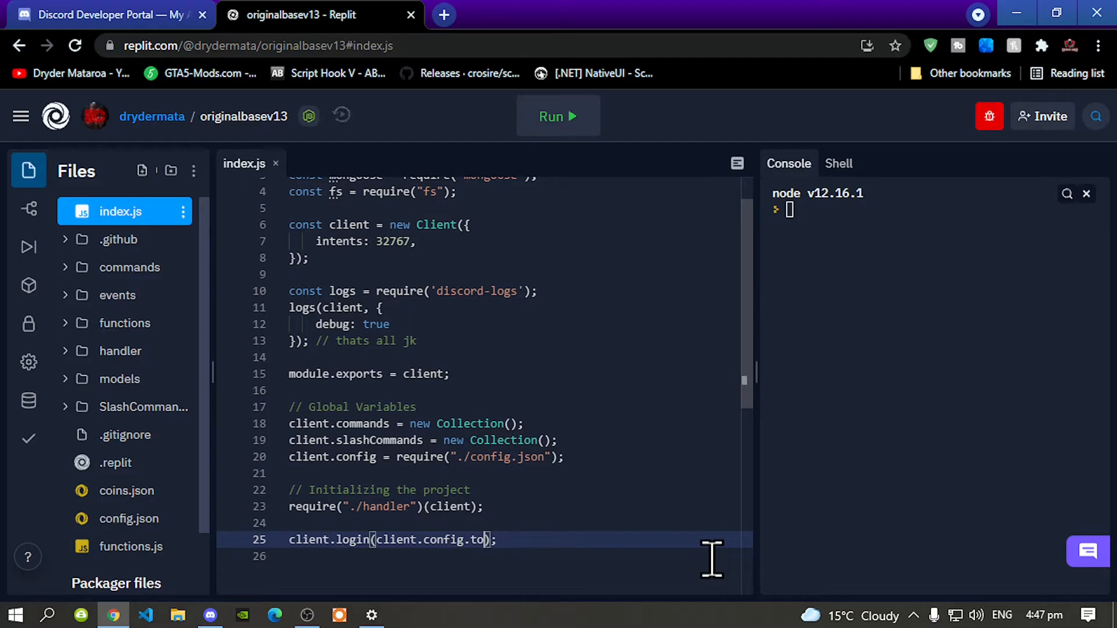
key("BackSpace")
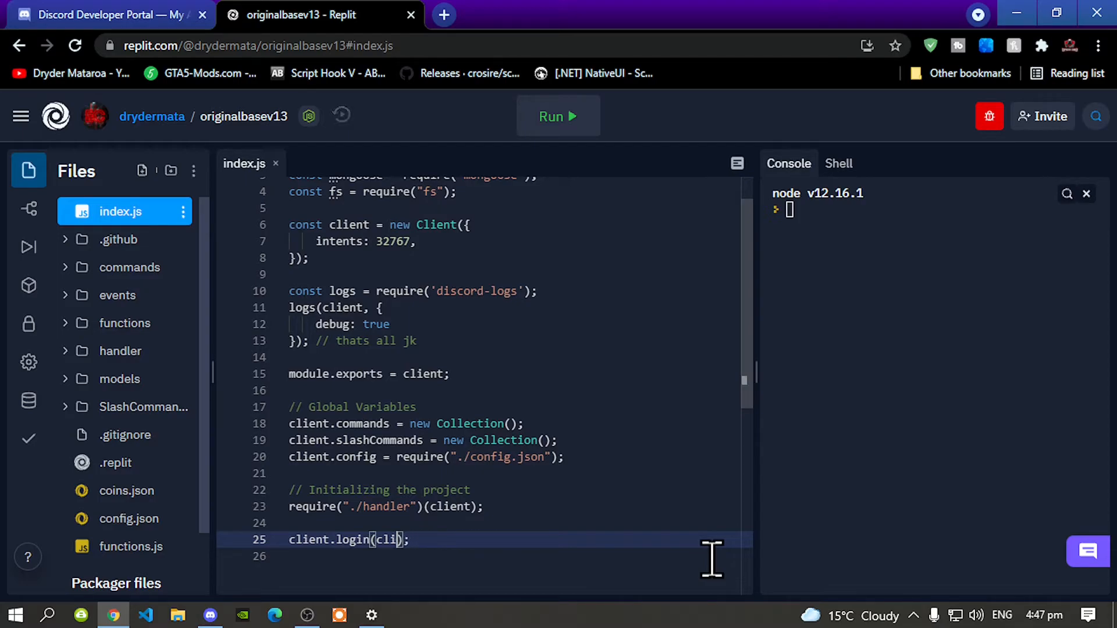
key("Backspace")
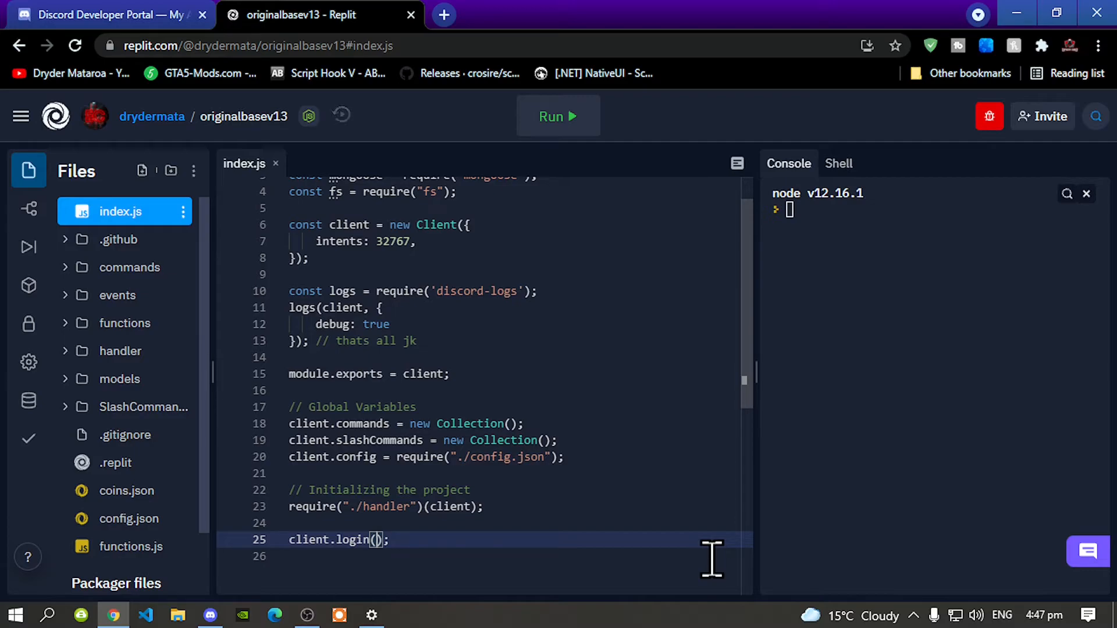
type("process")
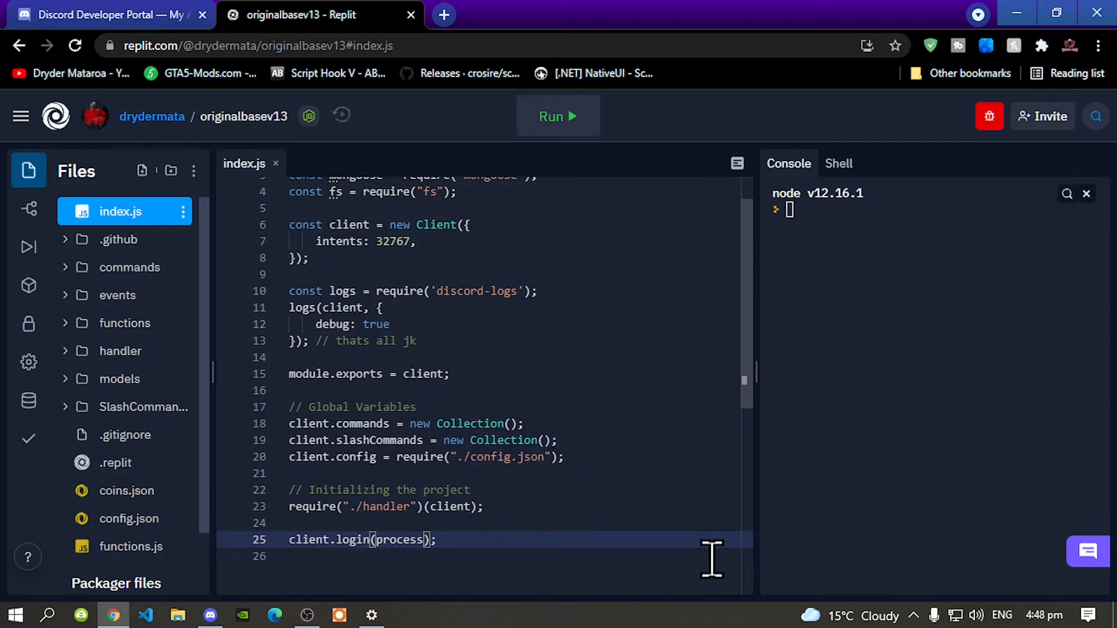
type(".")
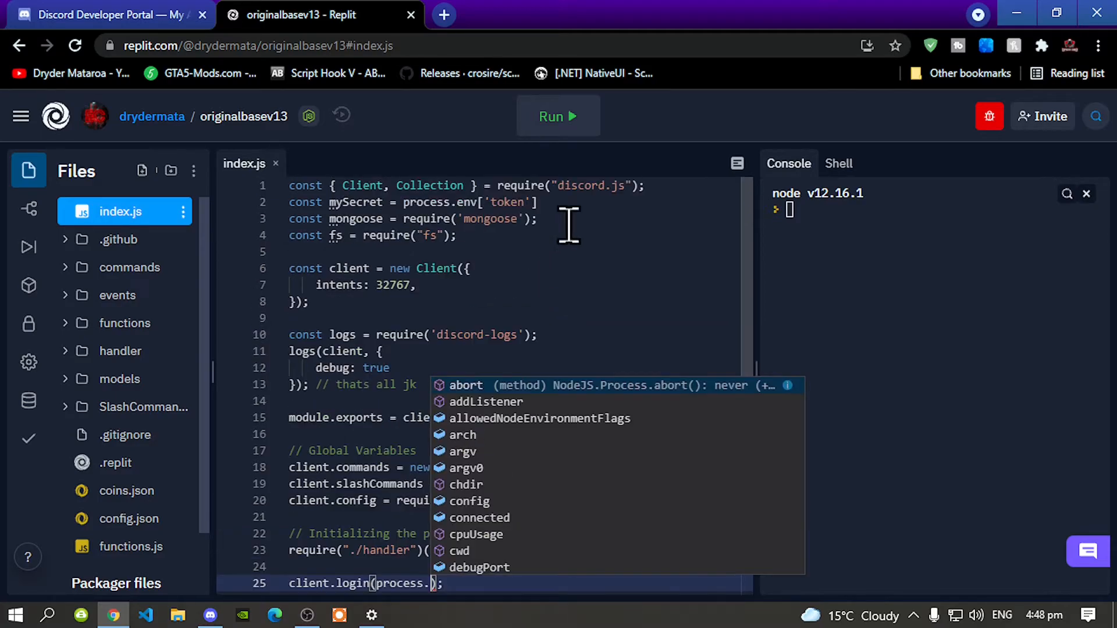
scroll("down", 3)
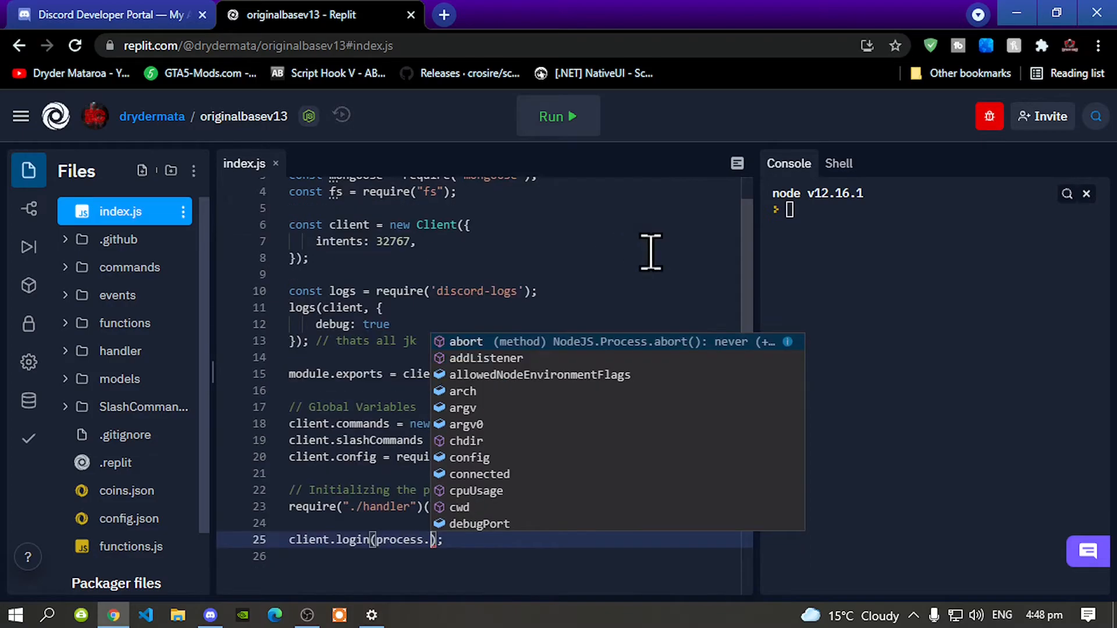
type("e")
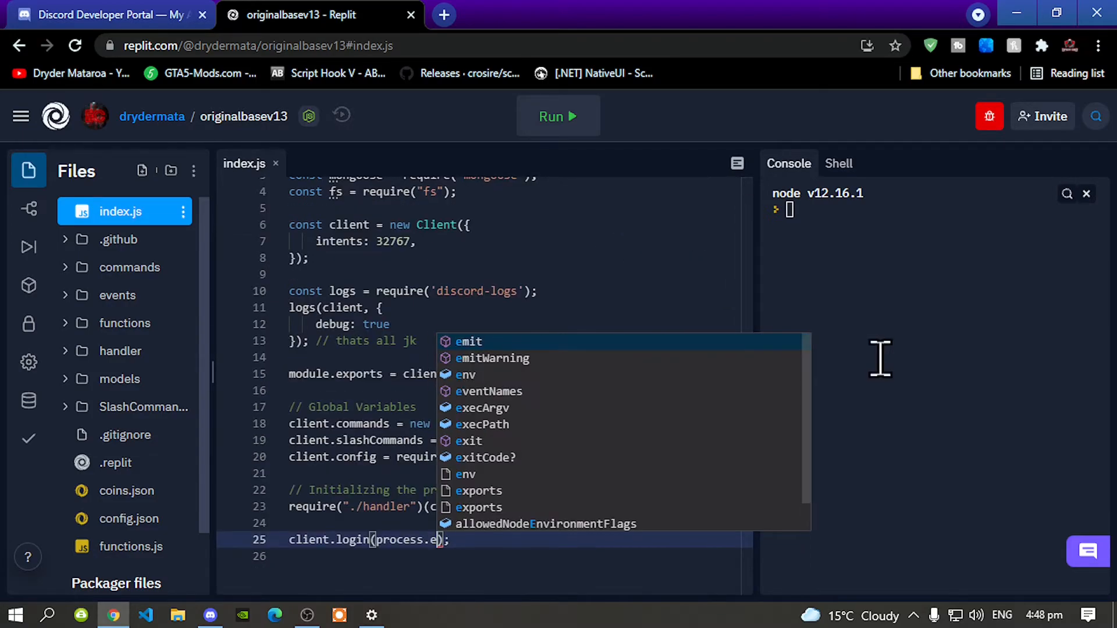
type("nv")
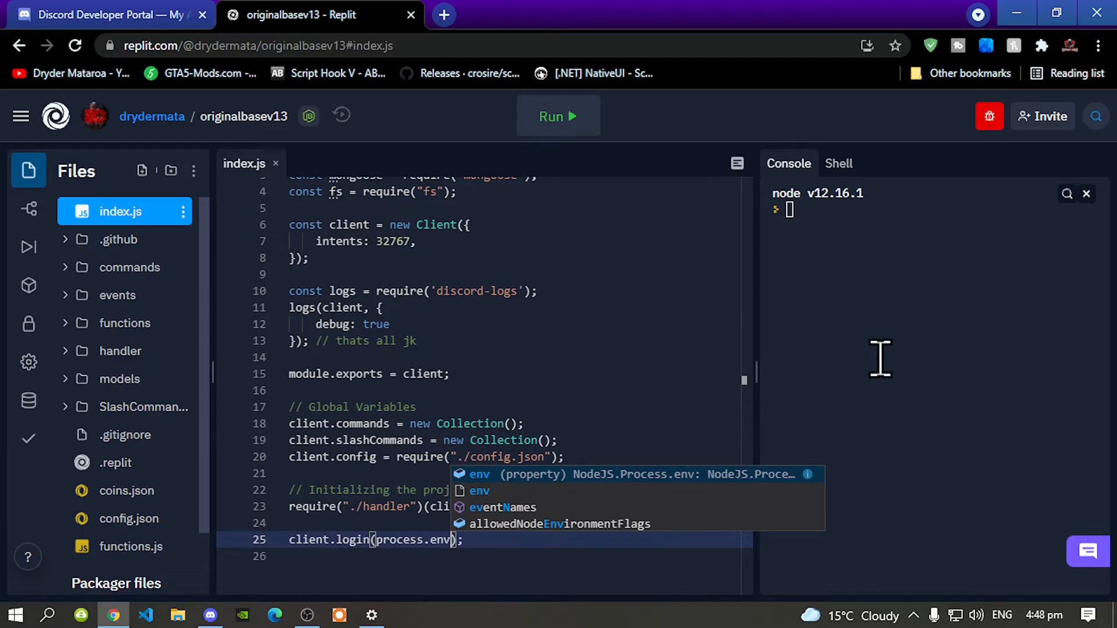
type("token")
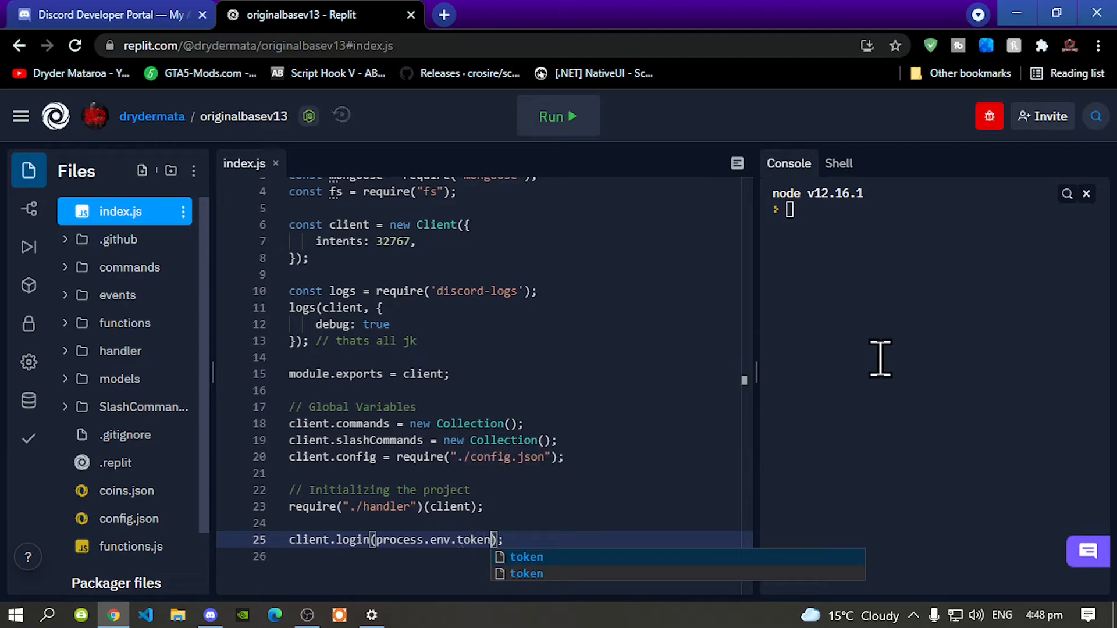
key("Escape")
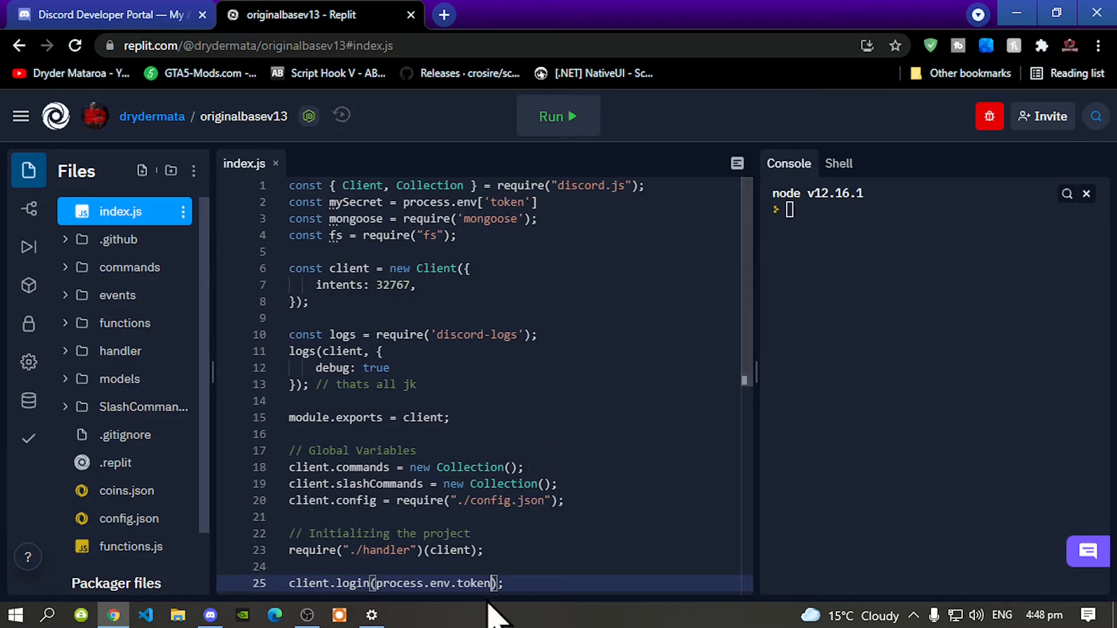
mouse_move(531, 207)
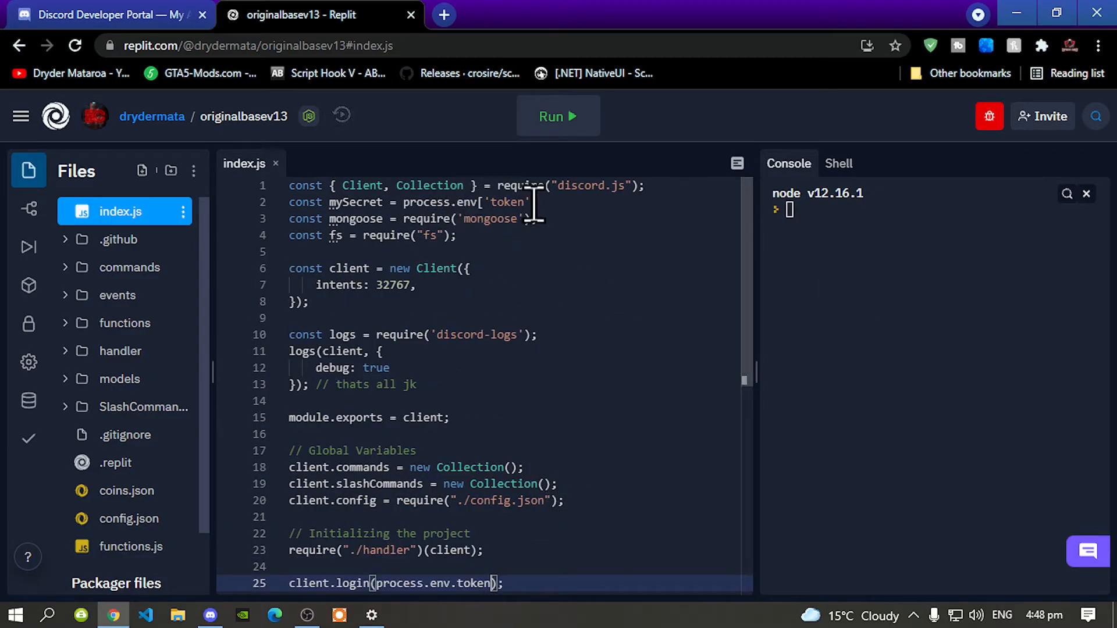
scroll("down", 3)
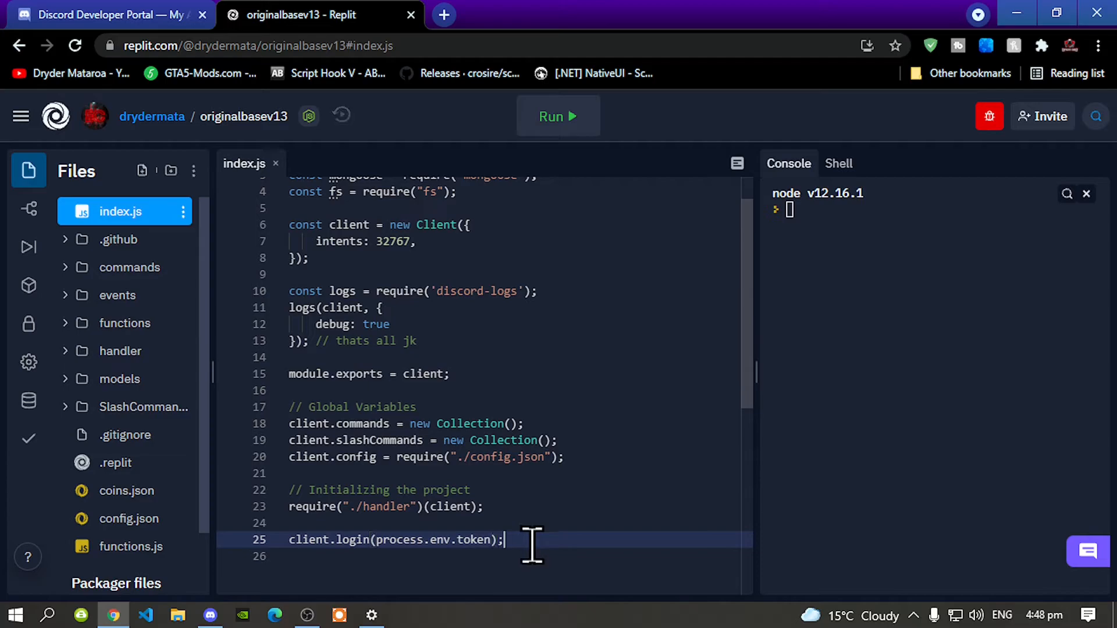
mouse_move(129, 268)
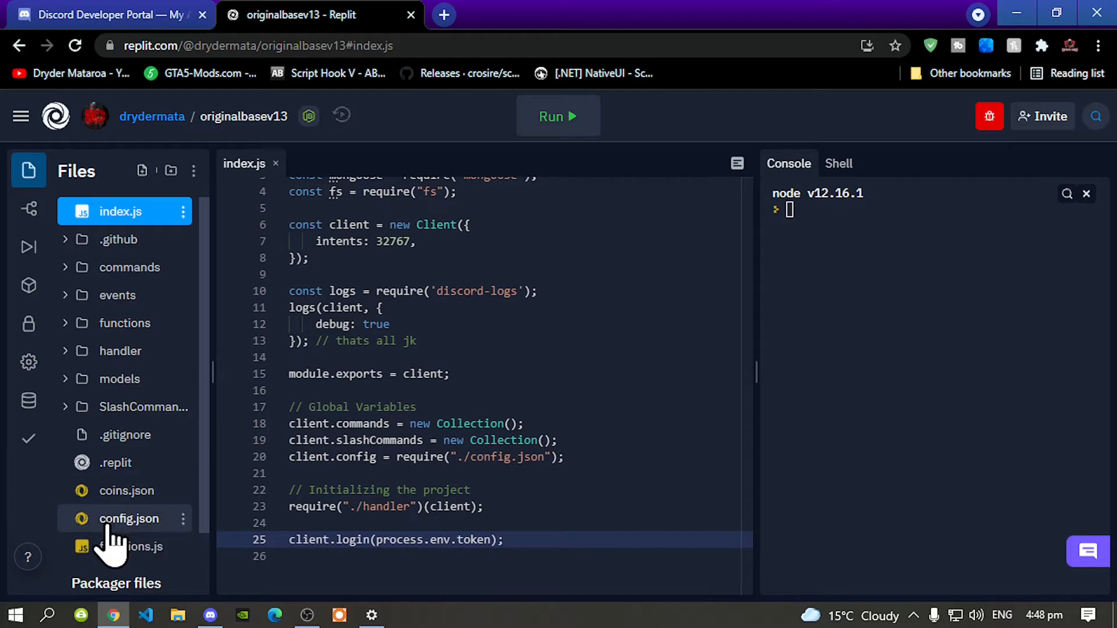
left_click(128, 519)
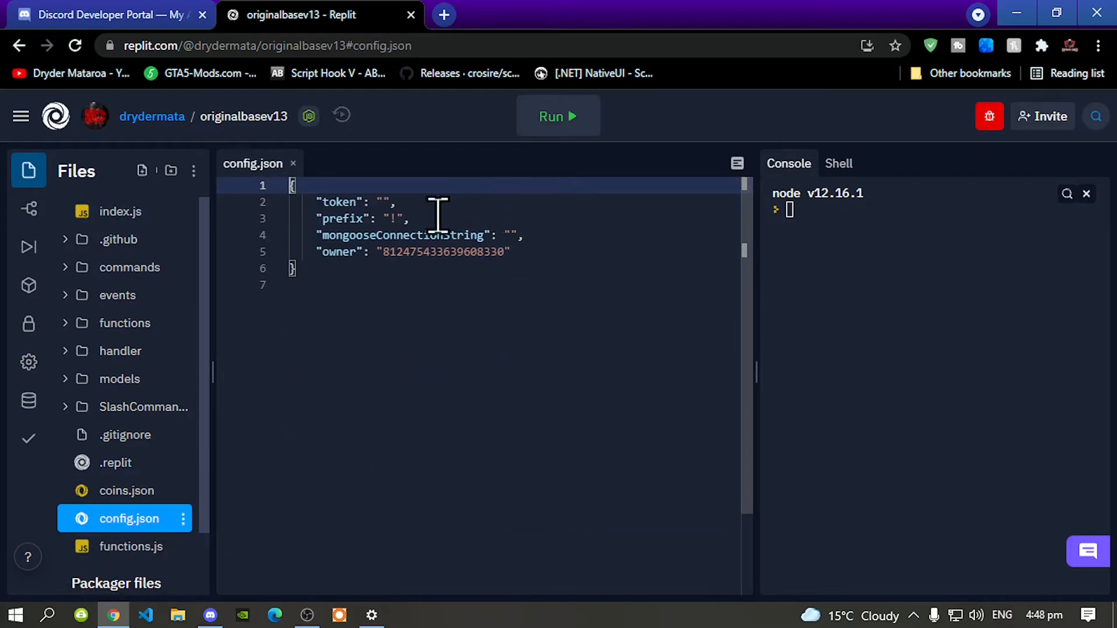
left_click(427, 203)
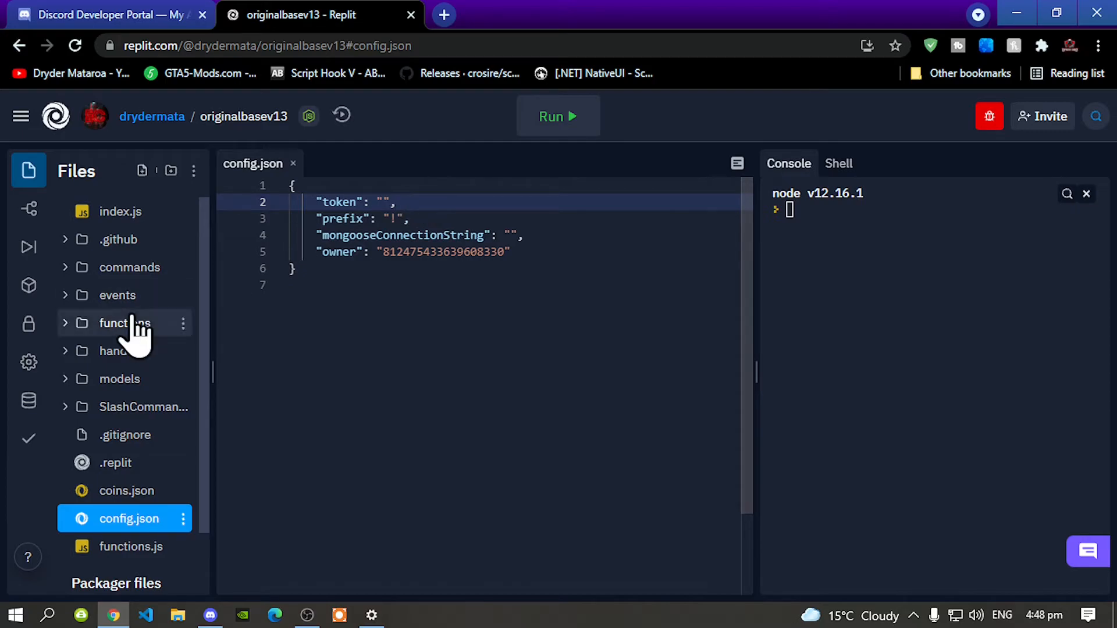
left_click(120, 211)
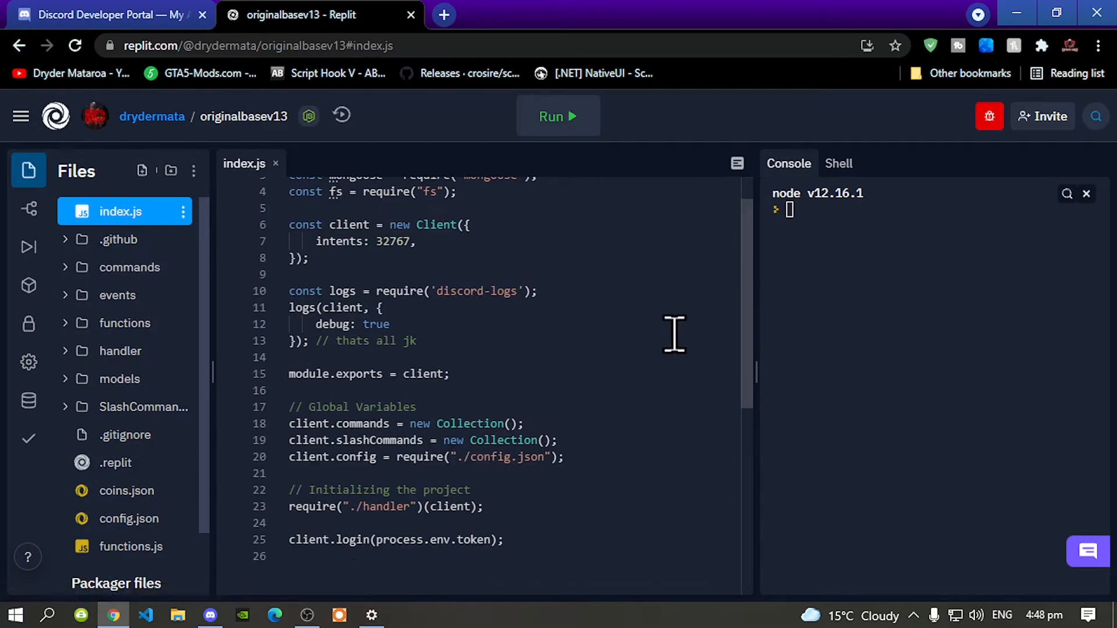
left_click(107, 14)
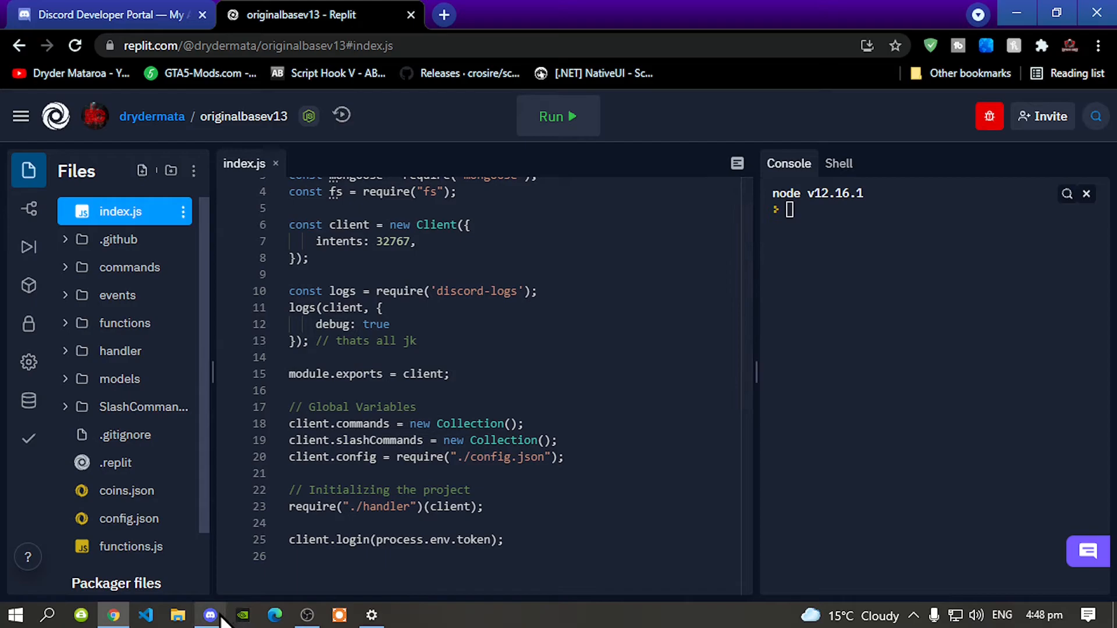
left_click(210, 614)
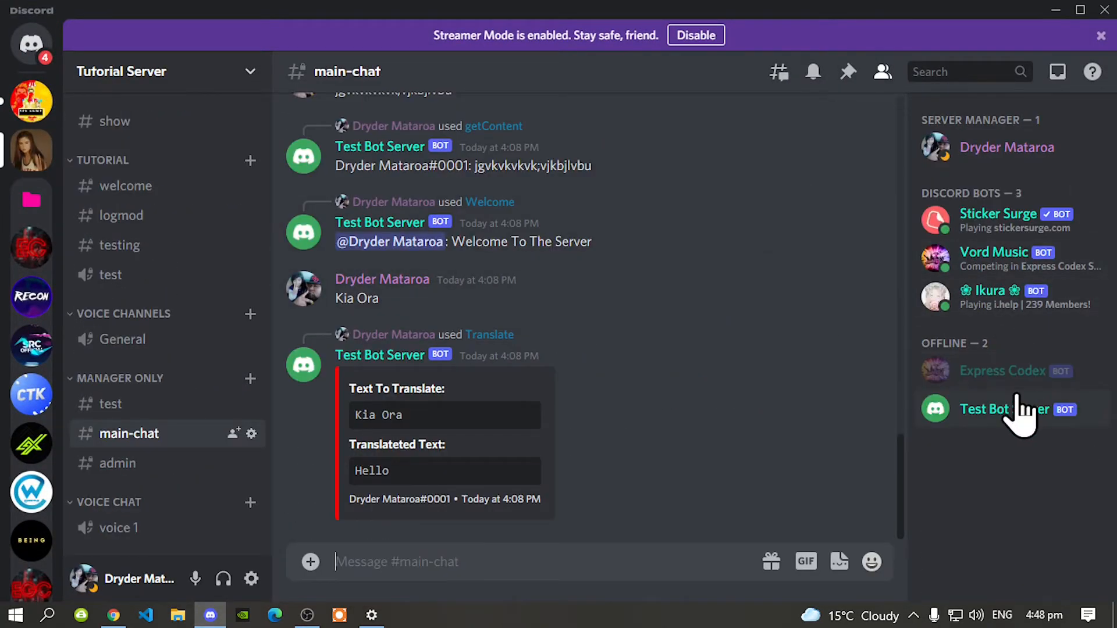
left_click(1004, 408)
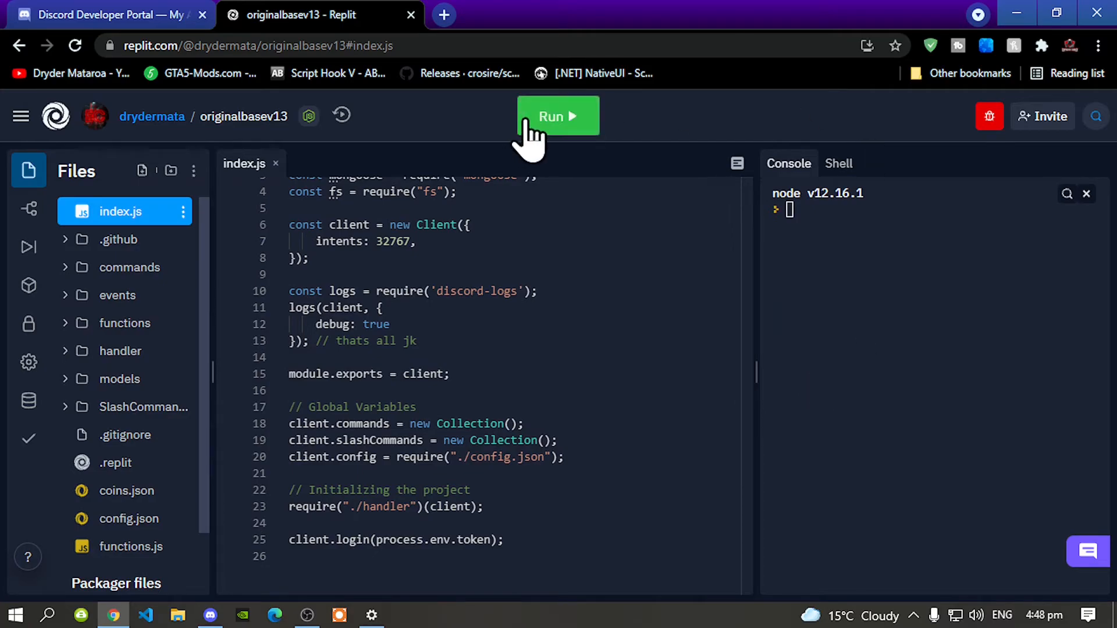
Step: Run the repl so the console reports Test Bot Server is up, then switch to Discord
left_click(557, 116)
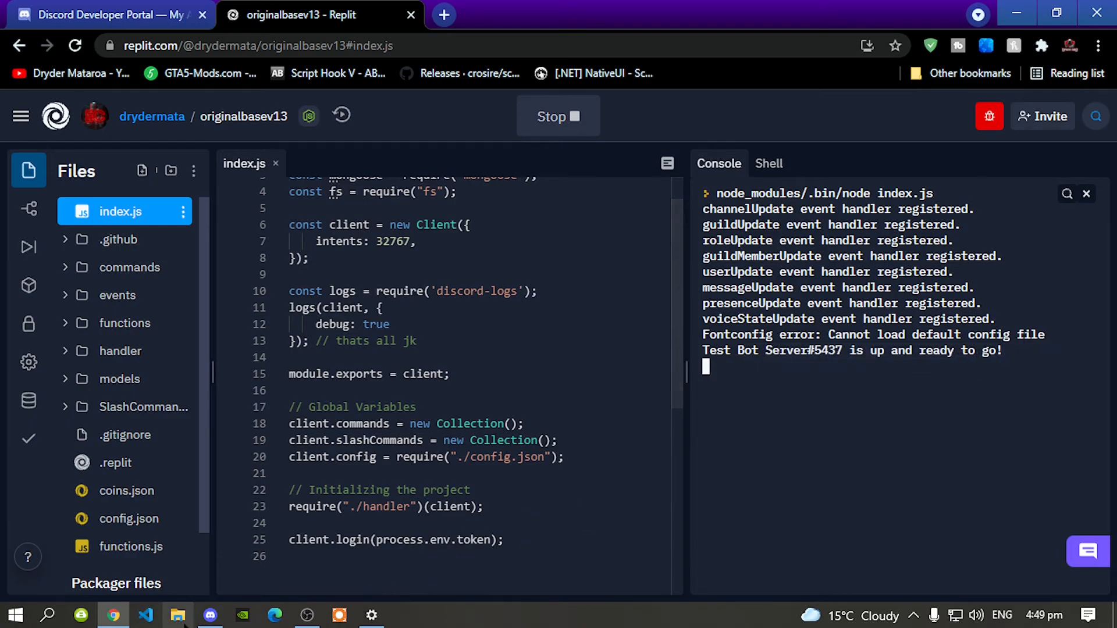
left_click(209, 614)
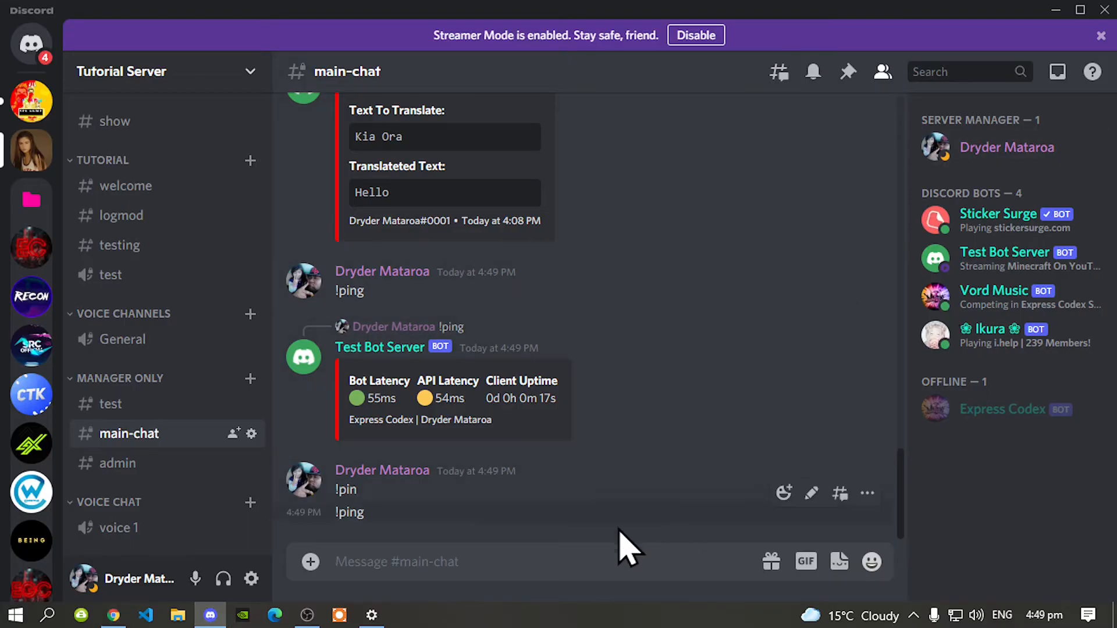
mouse_move(1026, 275)
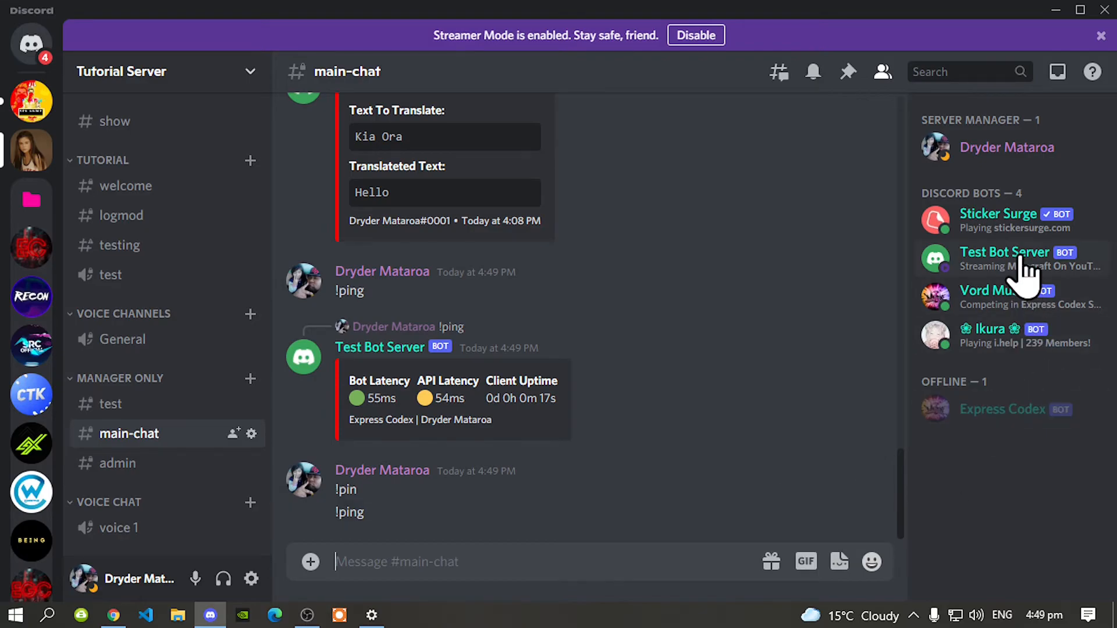
left_click(1005, 252)
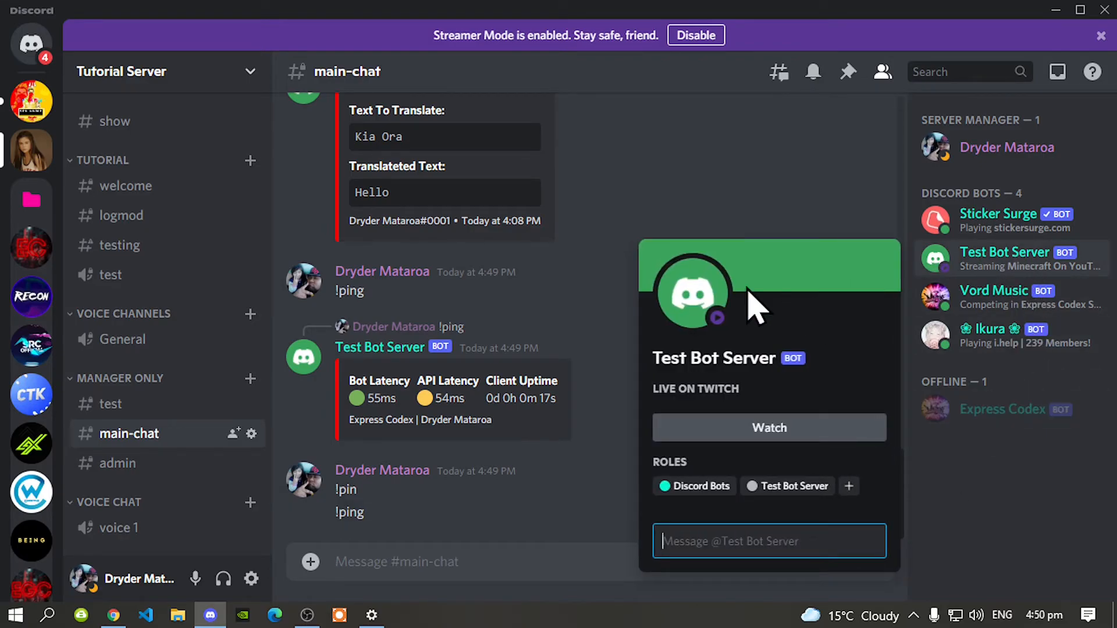
mouse_move(738, 409)
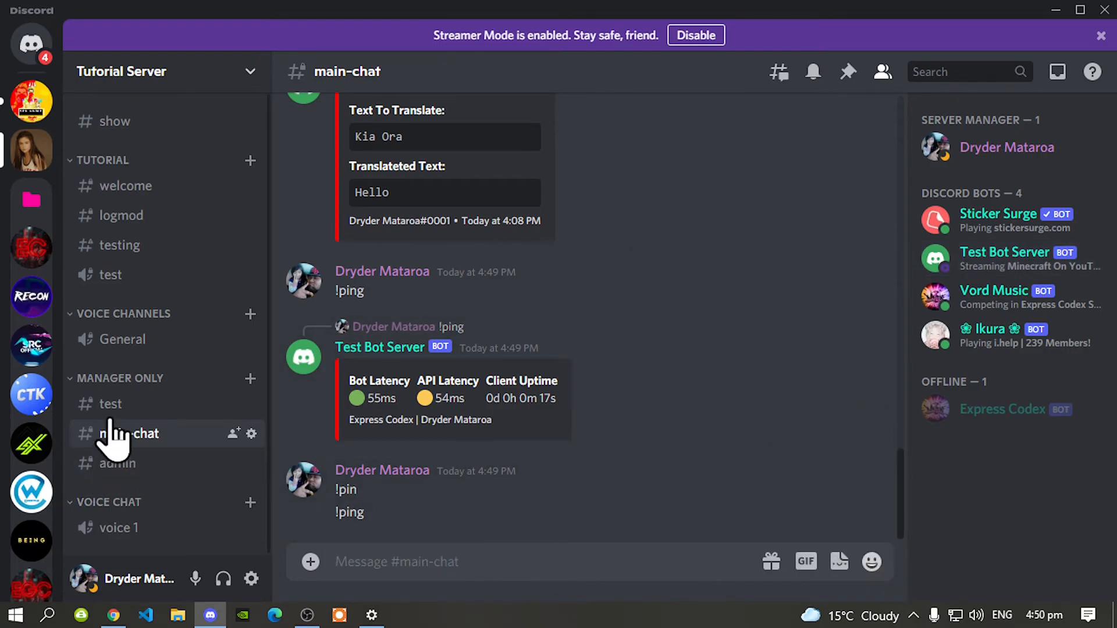
left_click(111, 404)
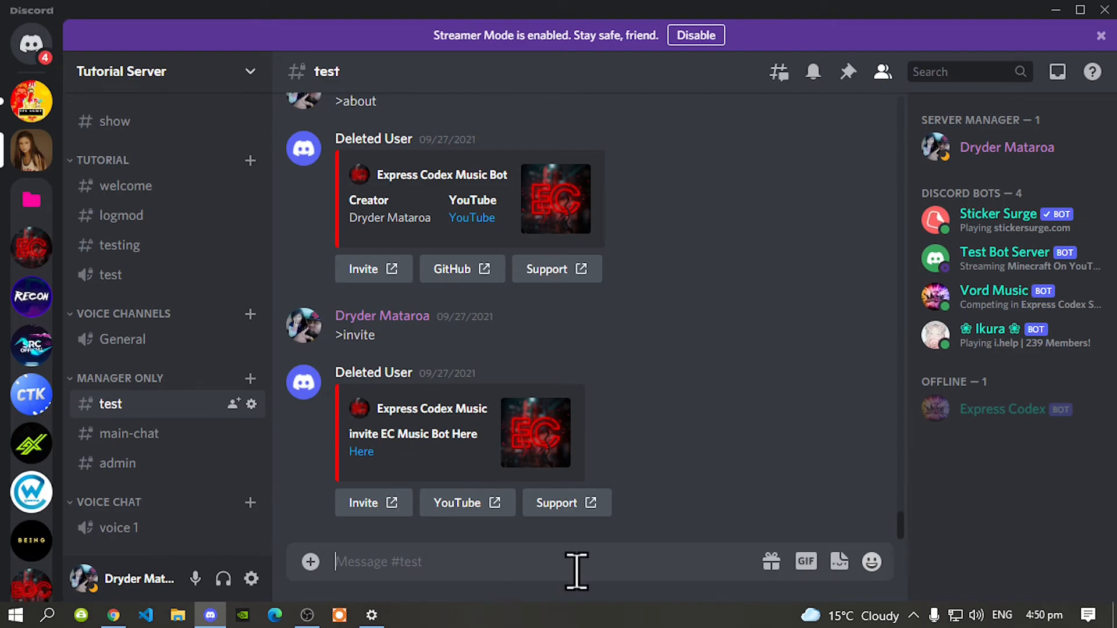
mouse_move(866, 477)
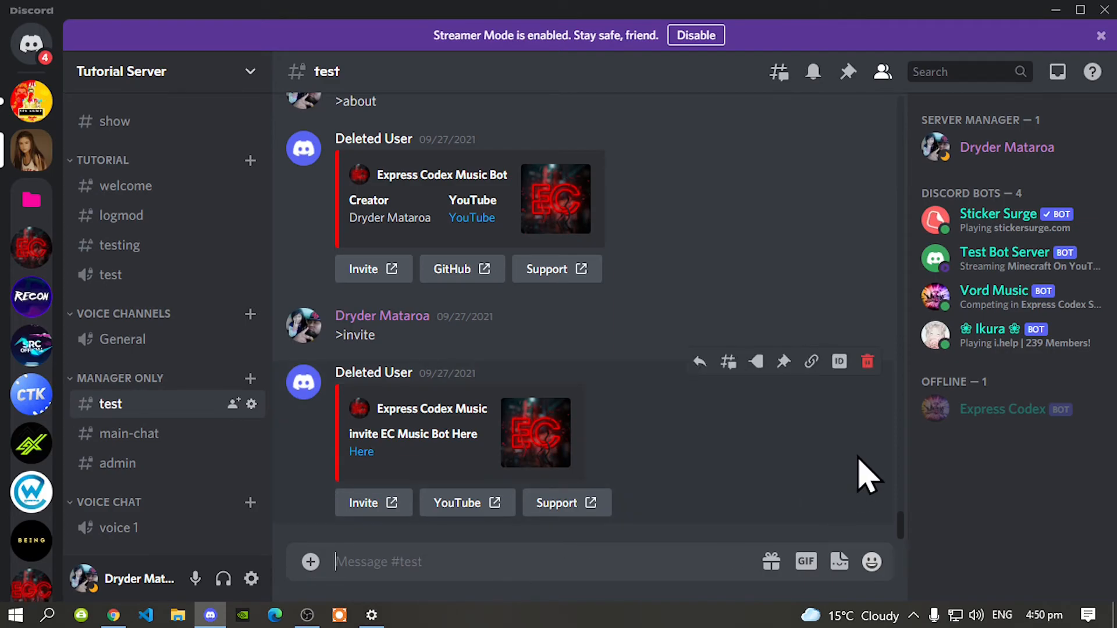
type("!ping")
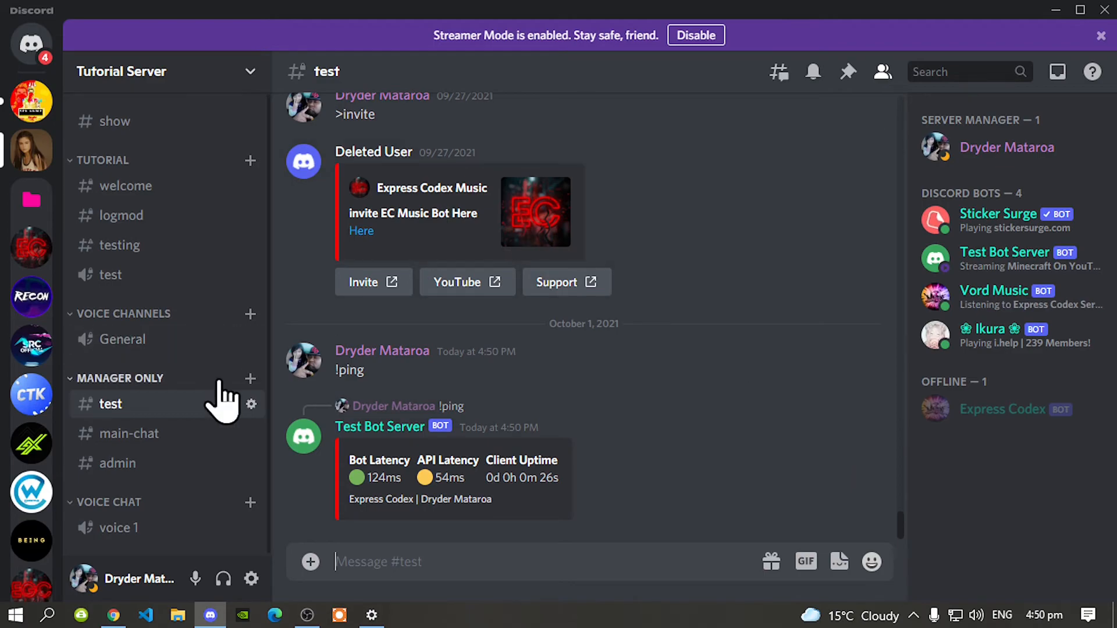
left_click(113, 614)
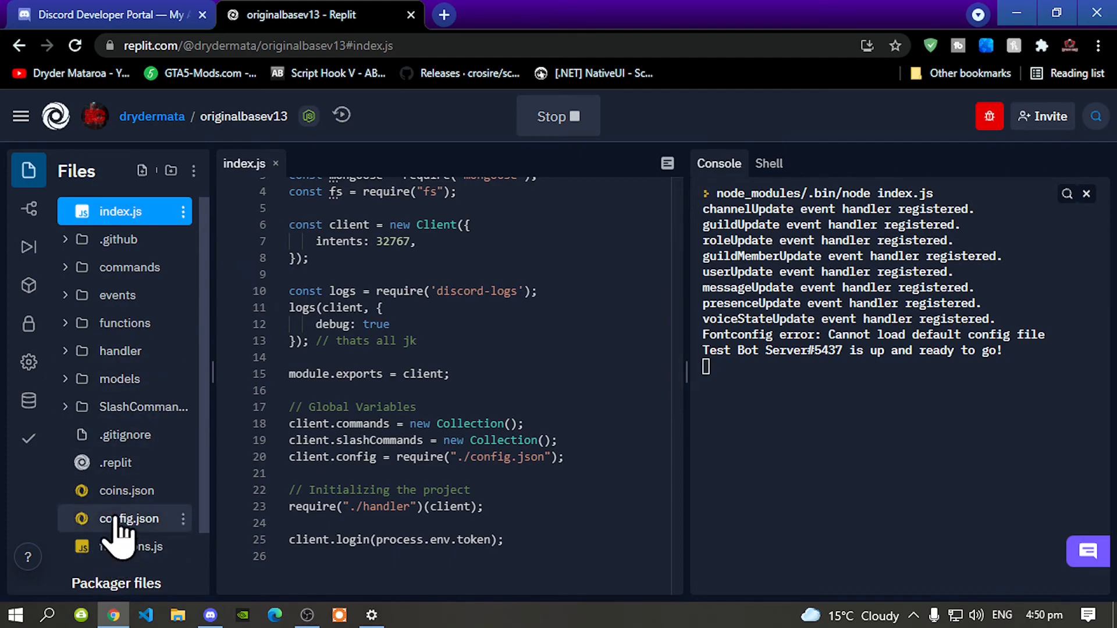
left_click(128, 519)
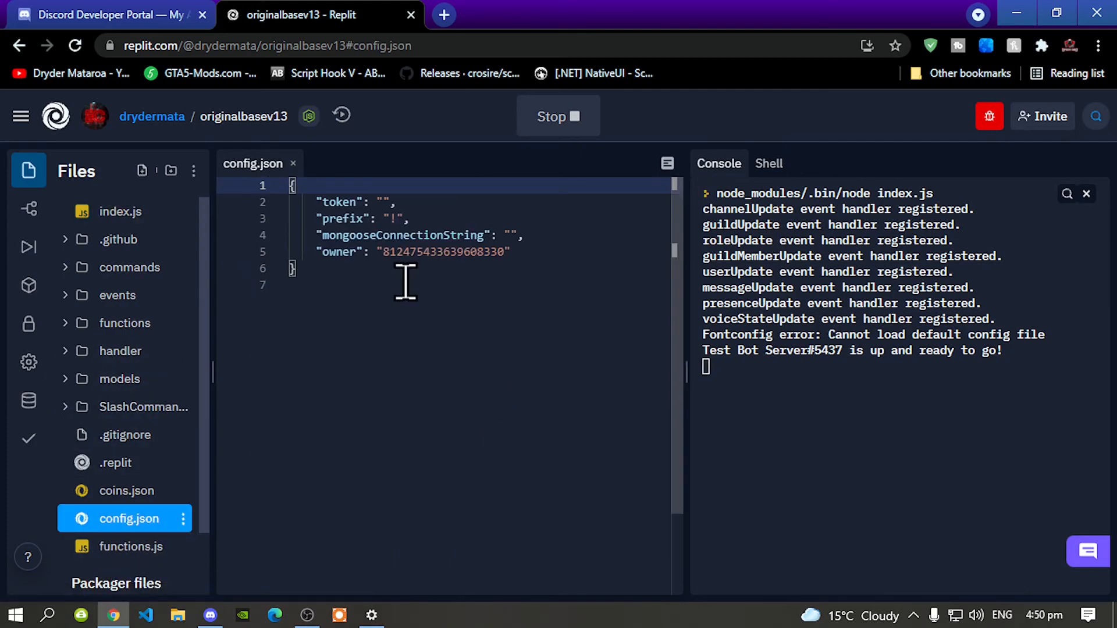
left_click(120, 210)
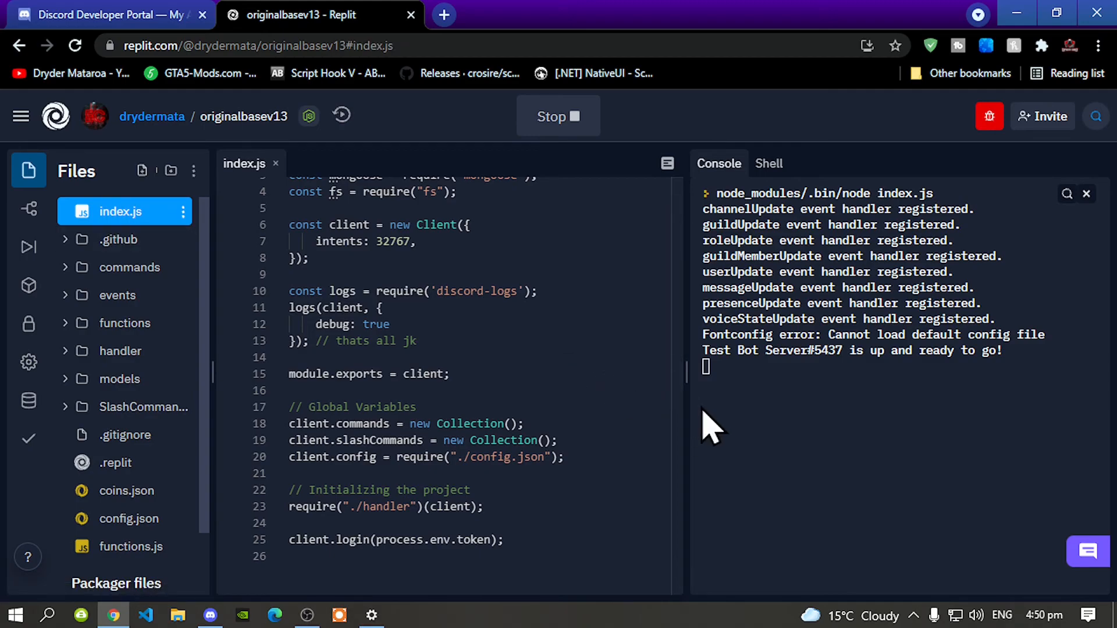
mouse_move(792, 440)
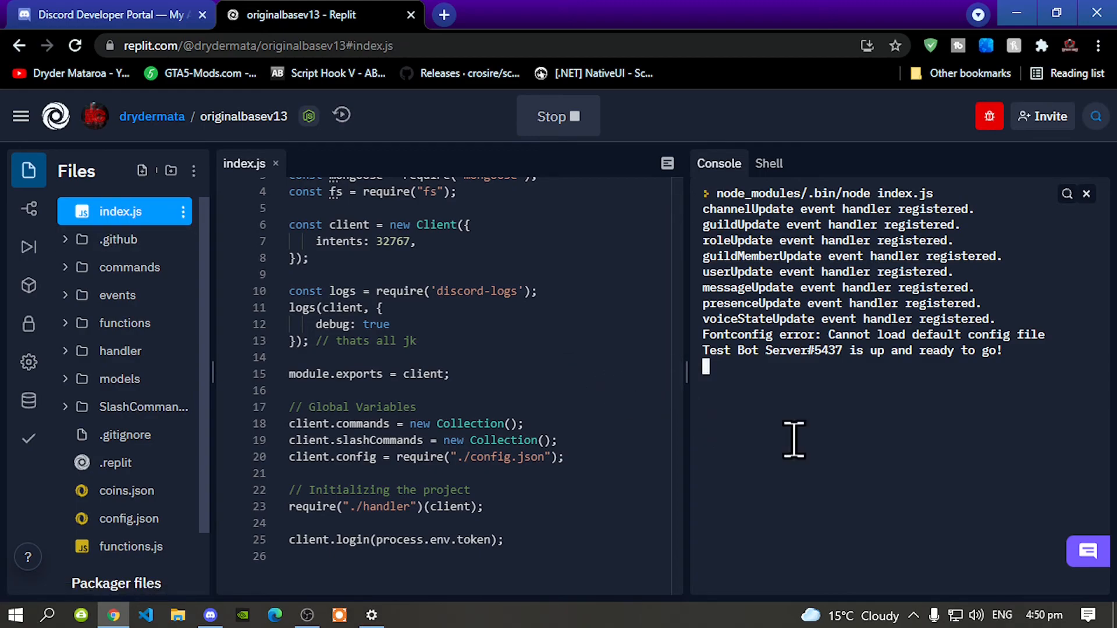